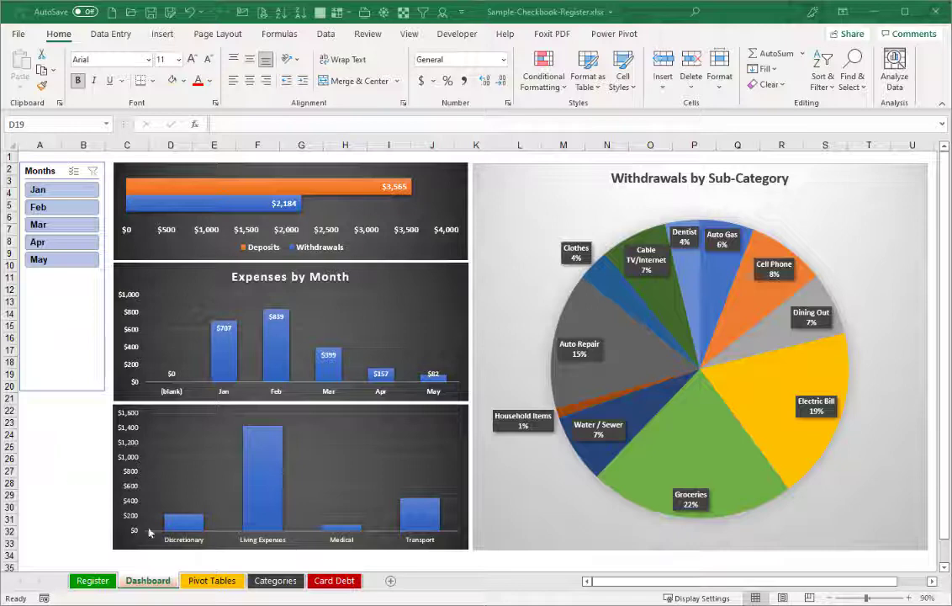
View the Card Debt sheet, then the Categories table scrolled to the top.
click(333, 580)
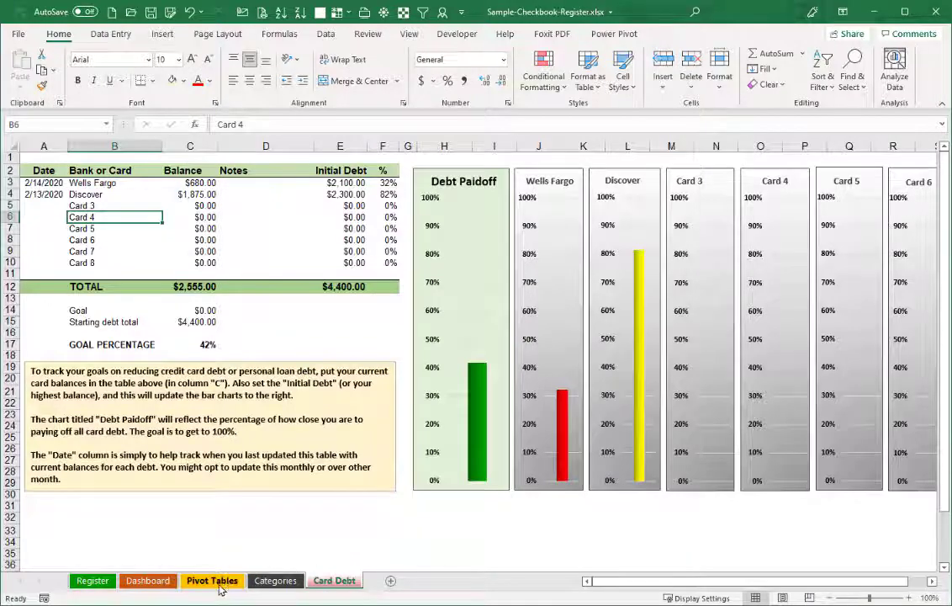
click(275, 581)
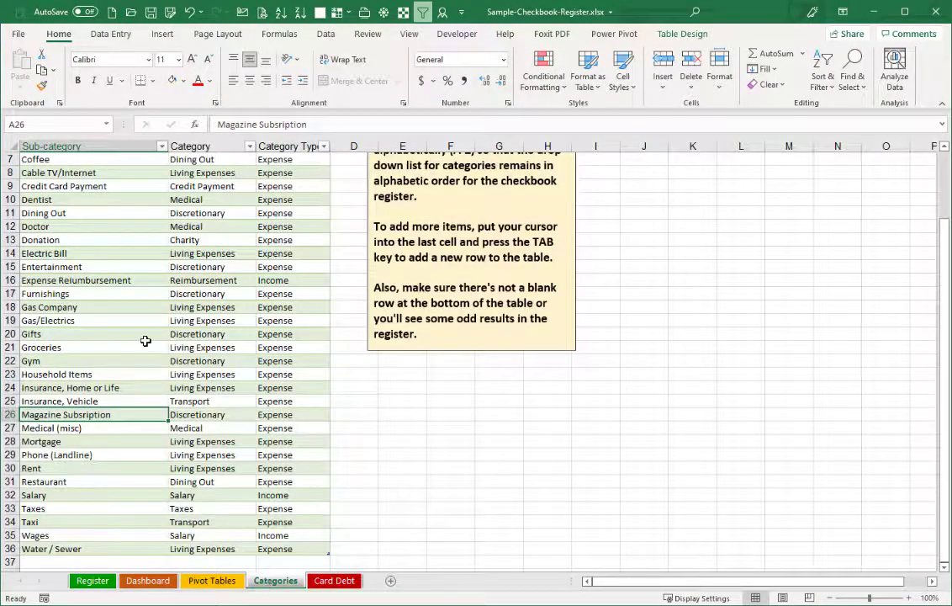
scroll(up, 3)
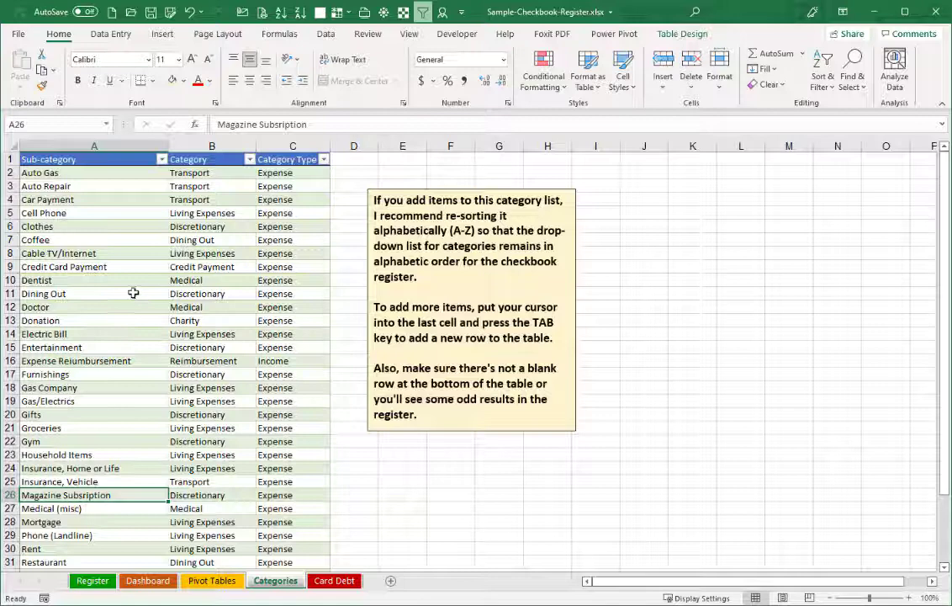
mouse_move(113, 449)
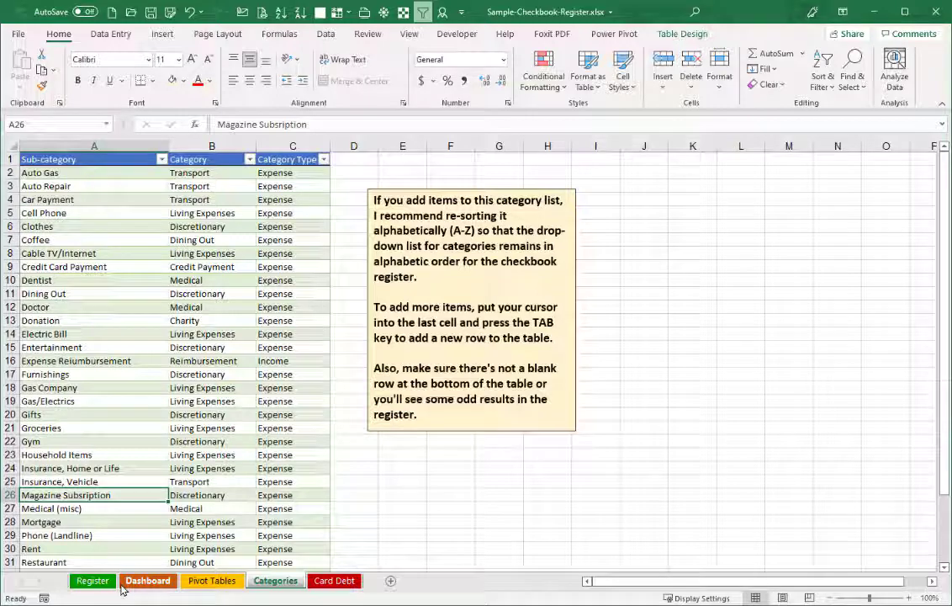
Bring up the Register sheet to review the checking account transactions.
click(93, 581)
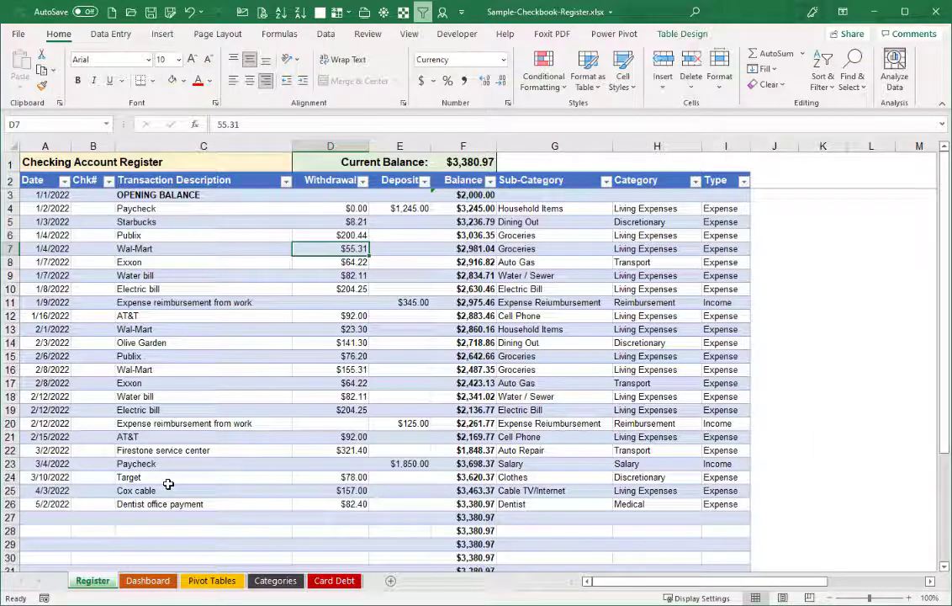
mouse_move(448, 202)
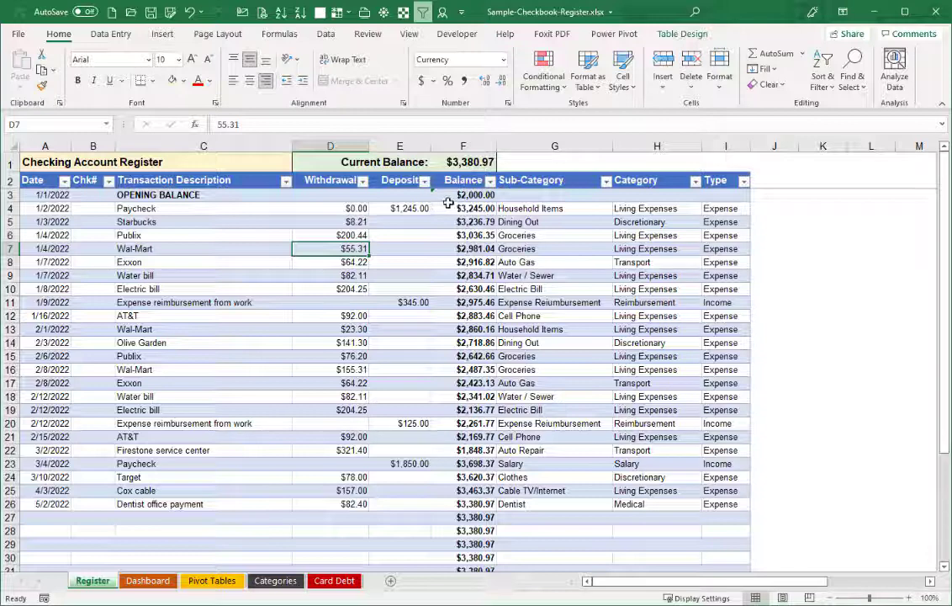
mouse_move(554, 194)
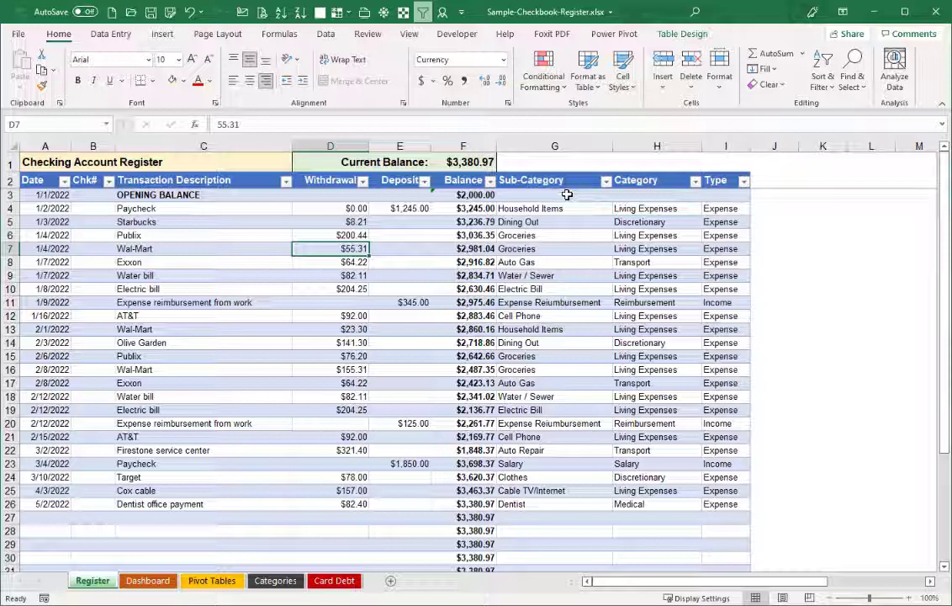
mouse_move(665, 208)
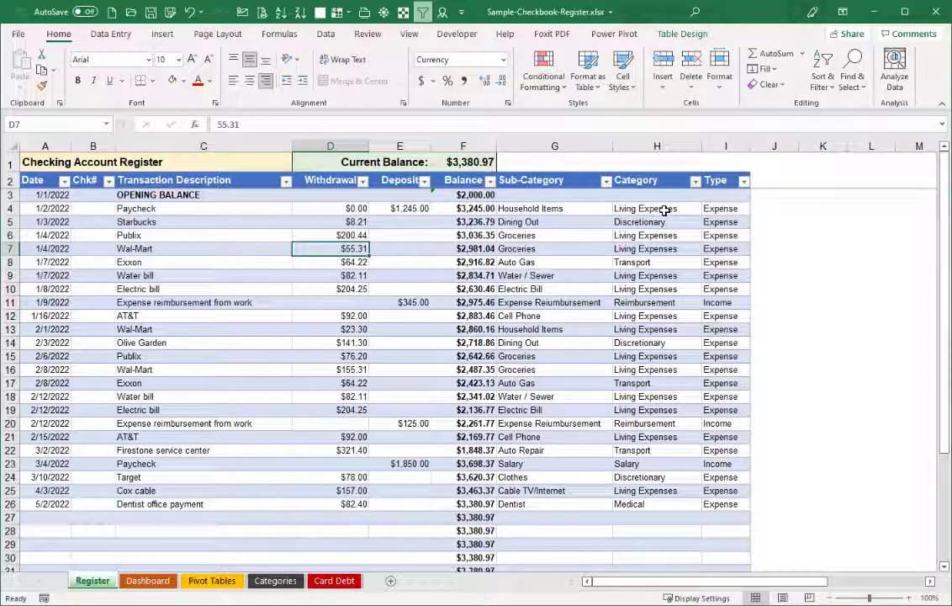
mouse_move(550, 195)
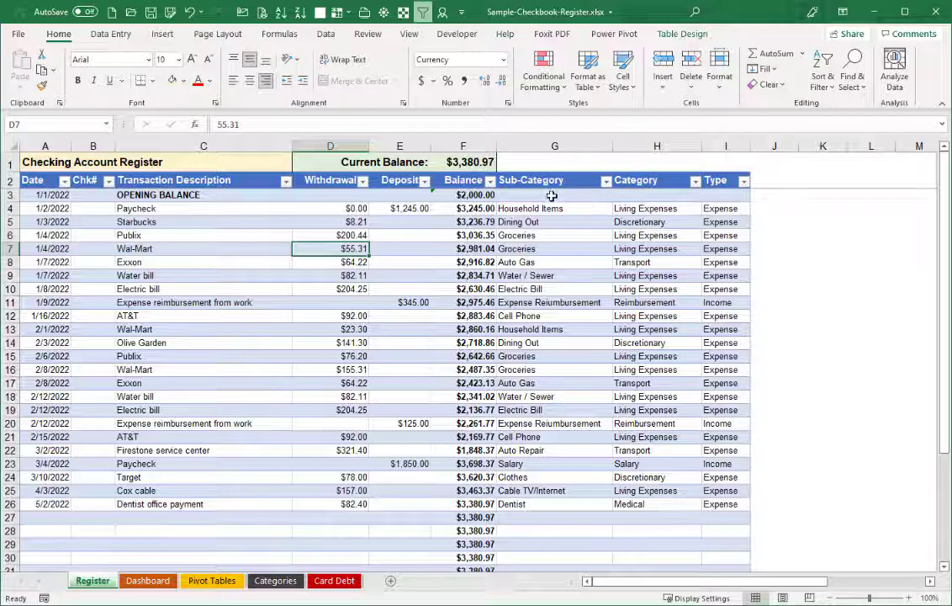
mouse_move(627, 368)
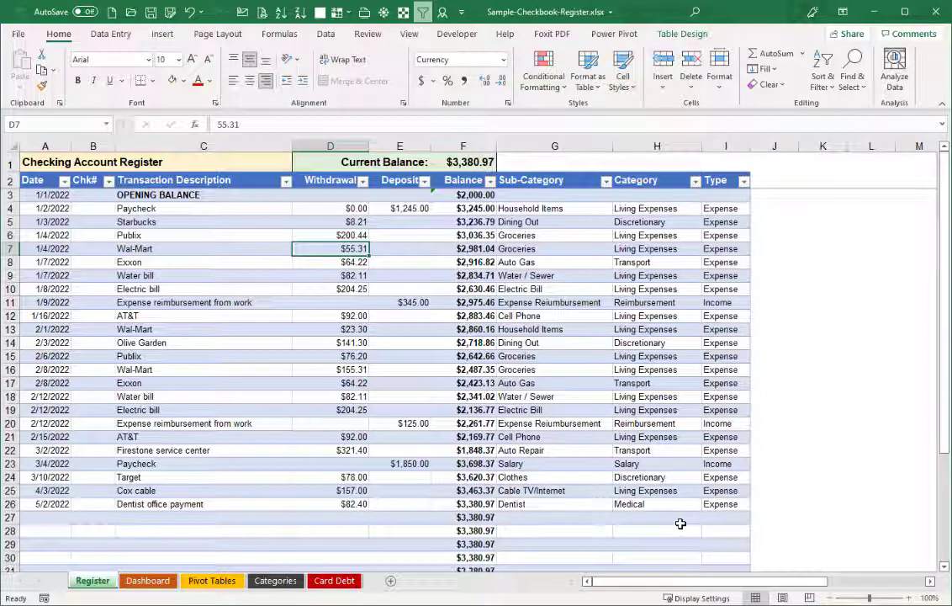
mouse_move(536, 467)
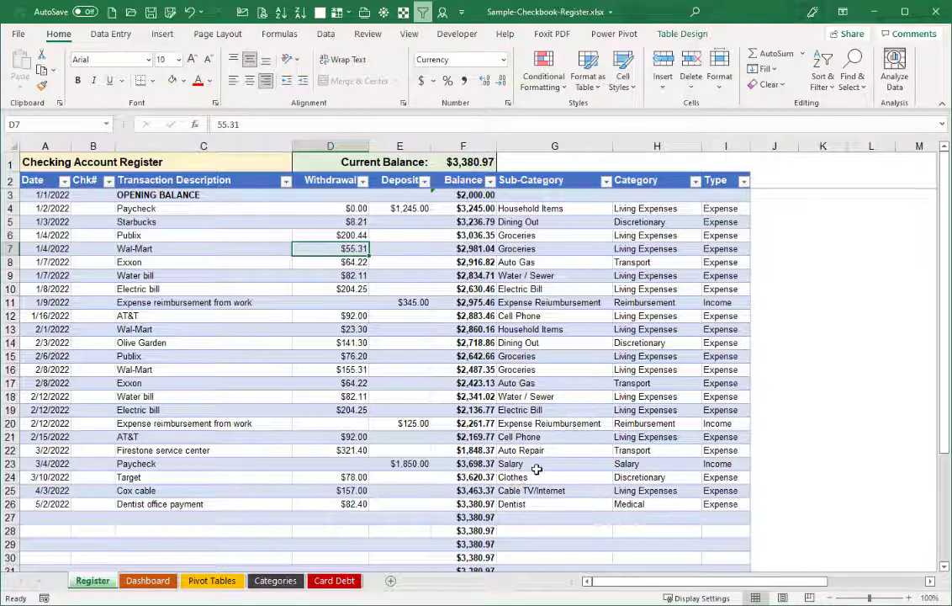
mouse_move(120, 339)
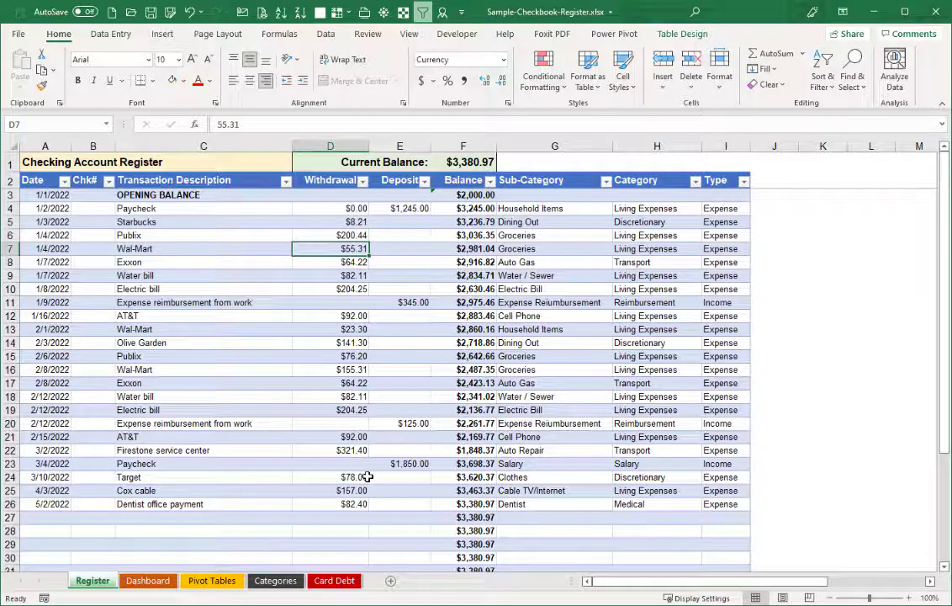
mouse_move(333, 481)
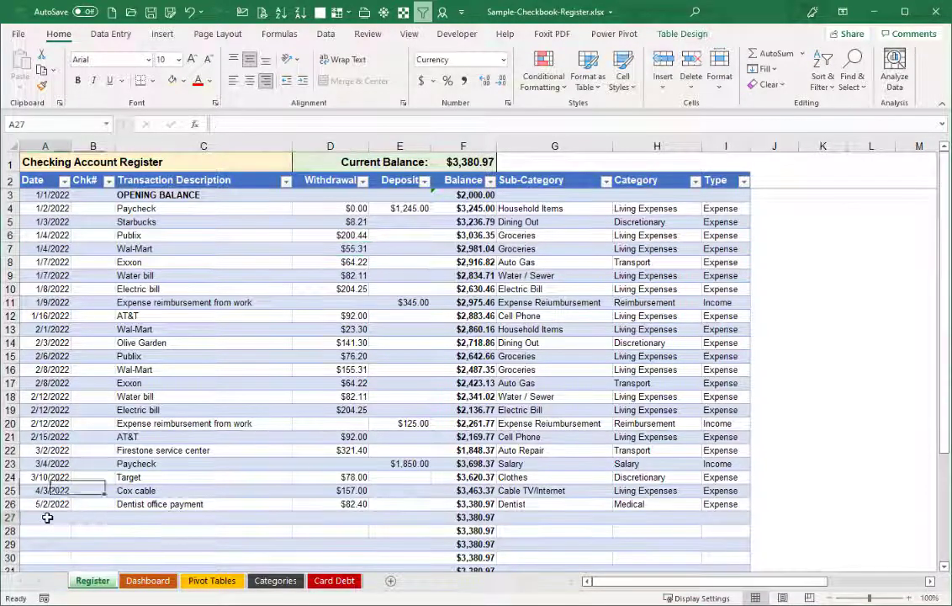
Enter a 2/1/2022 Mortgage withdrawal of 1500 with sub-category Mortgage in row 27.
text(2/1/2022)
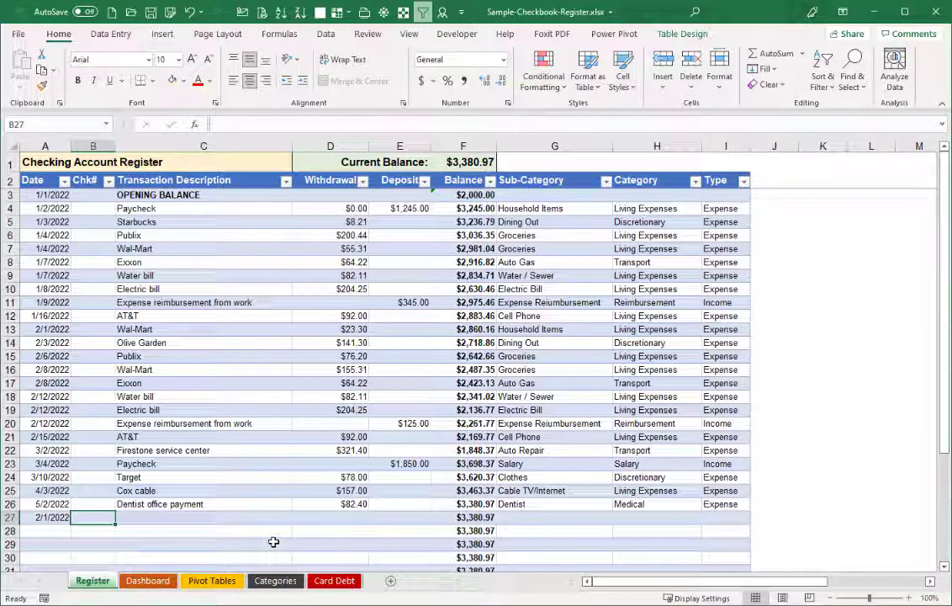
text(Mort)
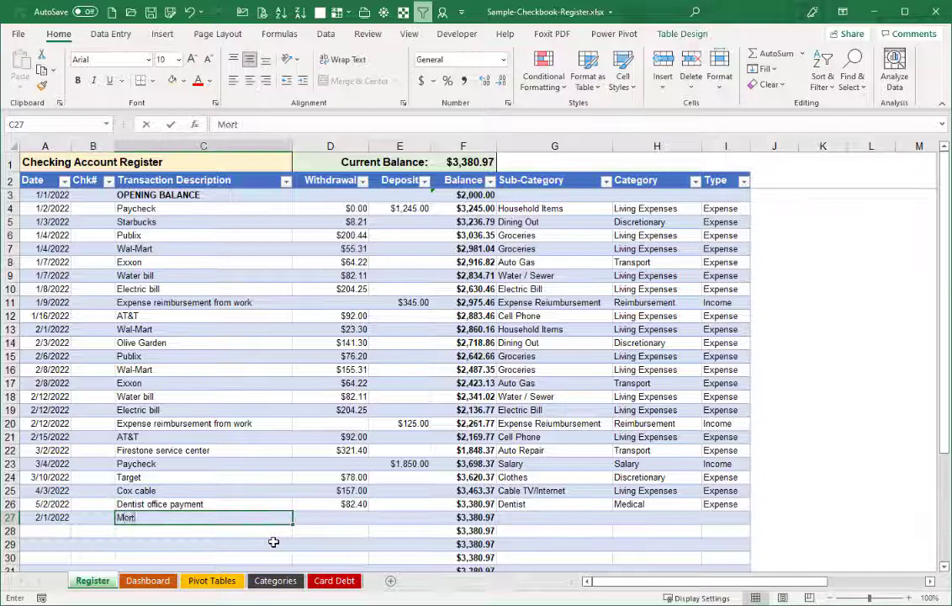
text(Mortgage)
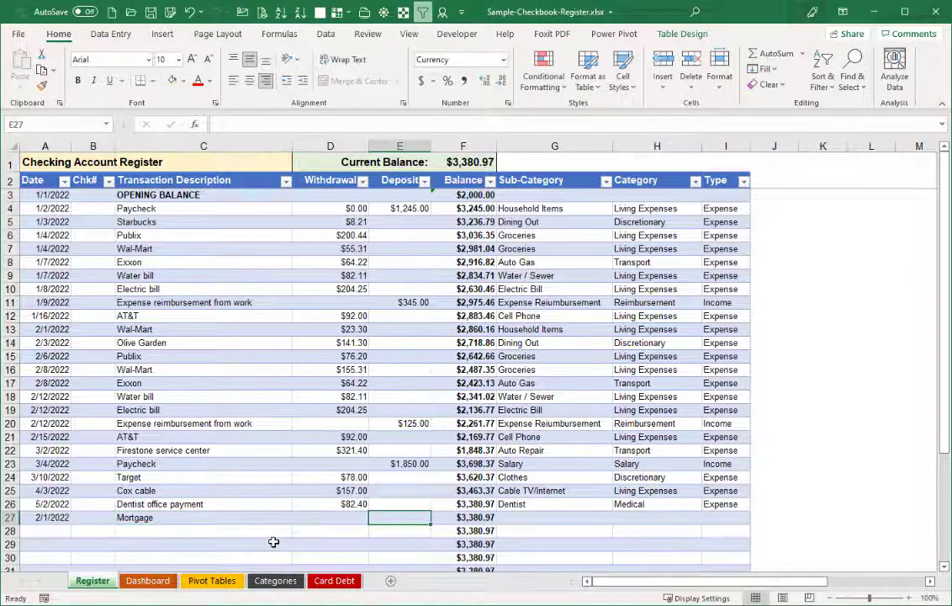
click(329, 527)
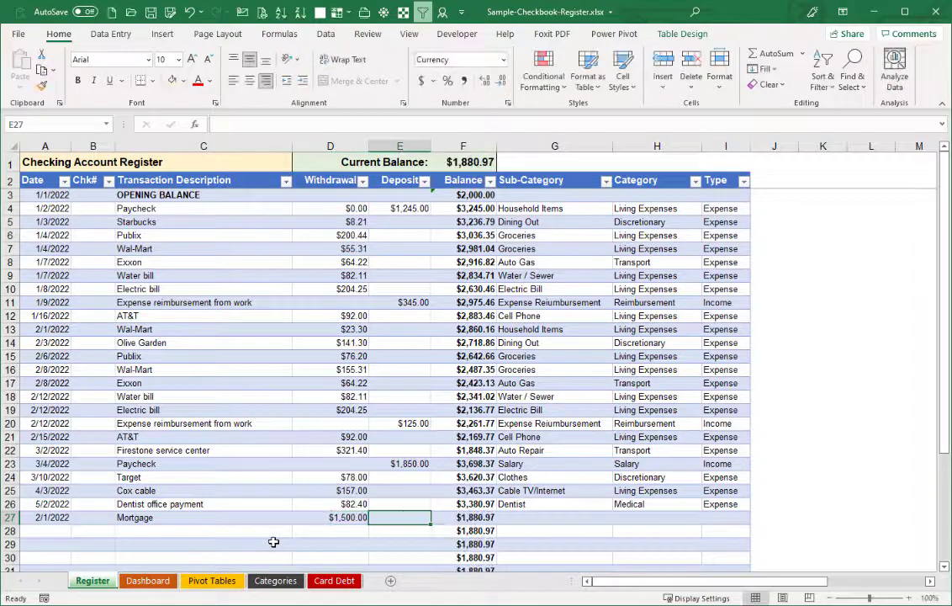
click(555, 518)
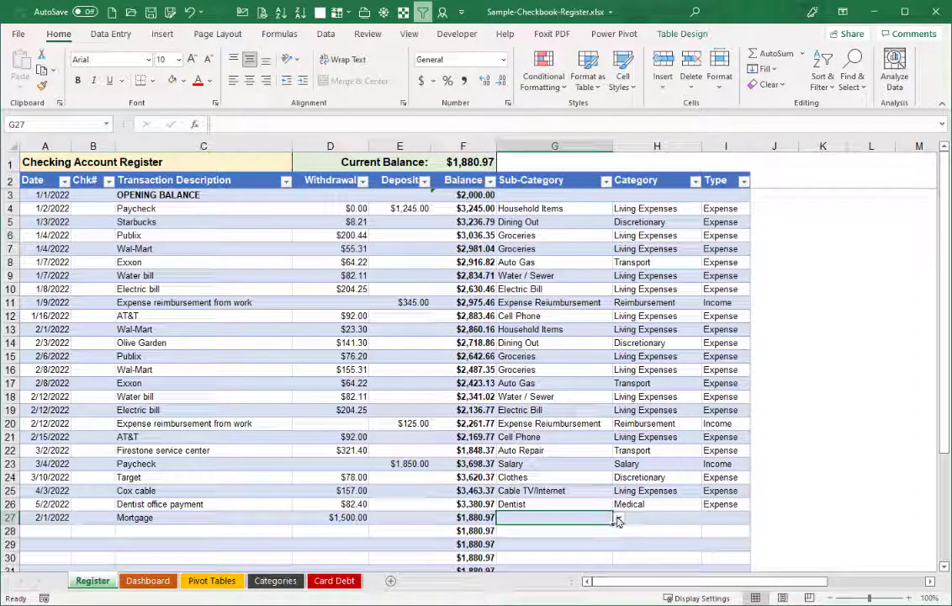
click(618, 517)
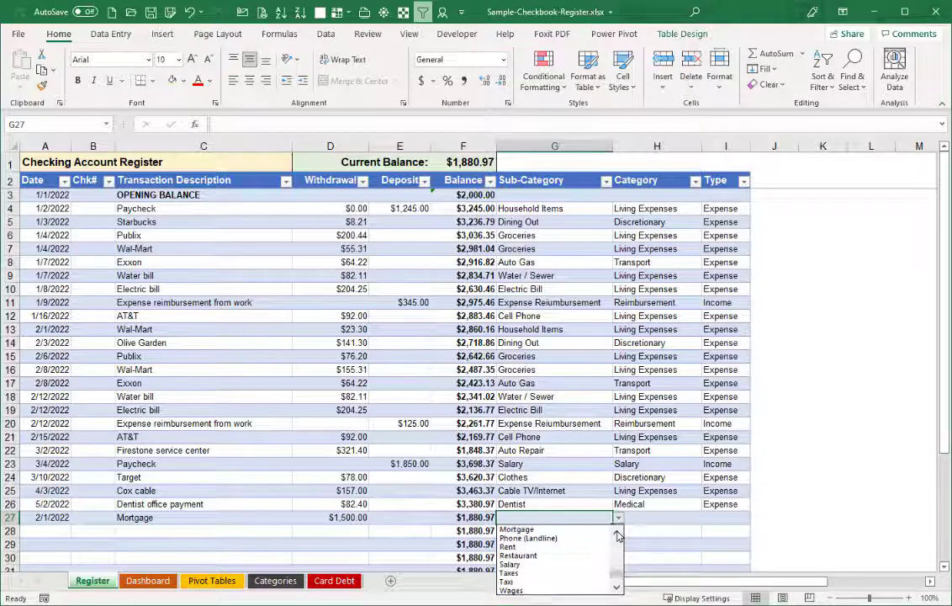
click(521, 529)
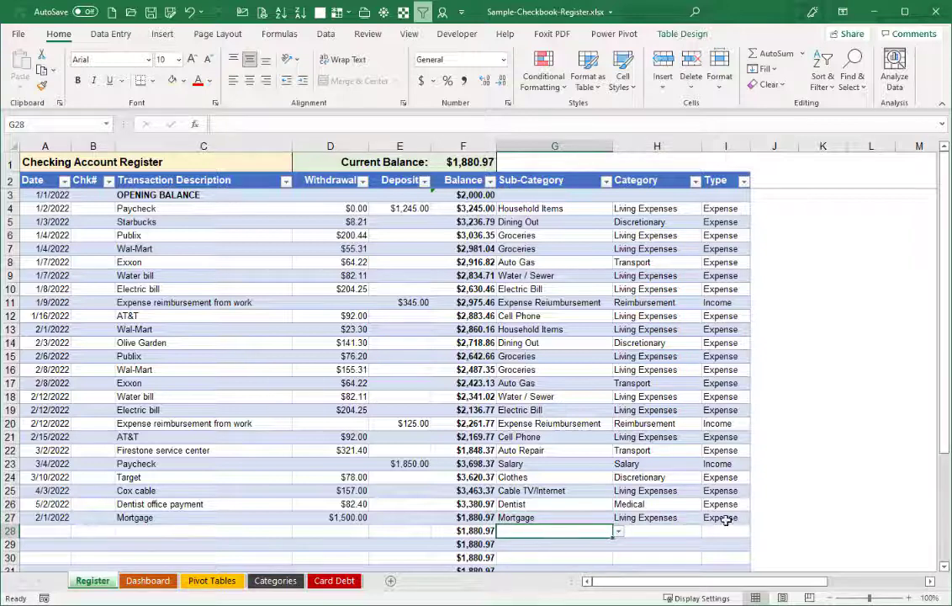
mouse_move(727, 461)
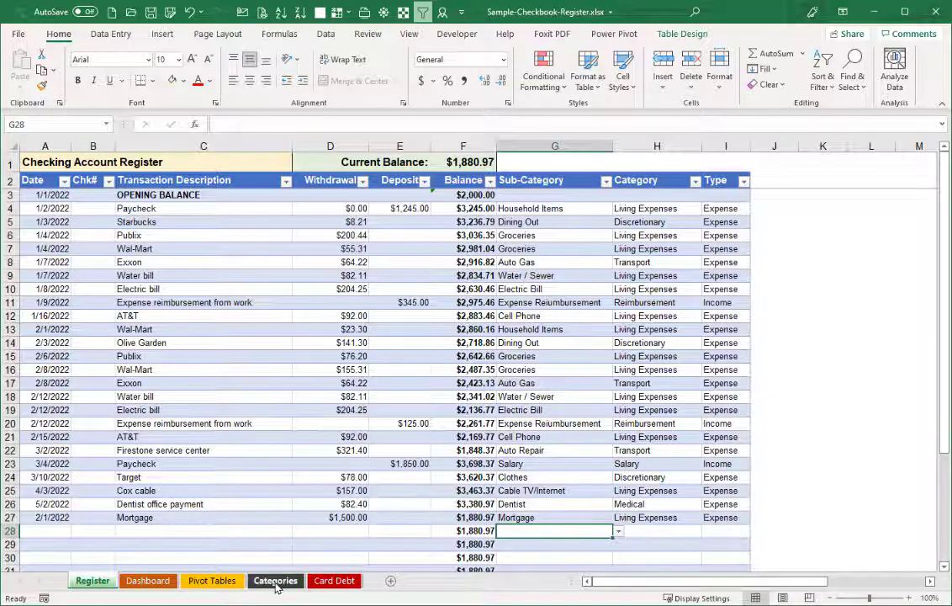
Scroll the Categories table to its end, confirming Water / Sewer in row 36 is last.
click(274, 581)
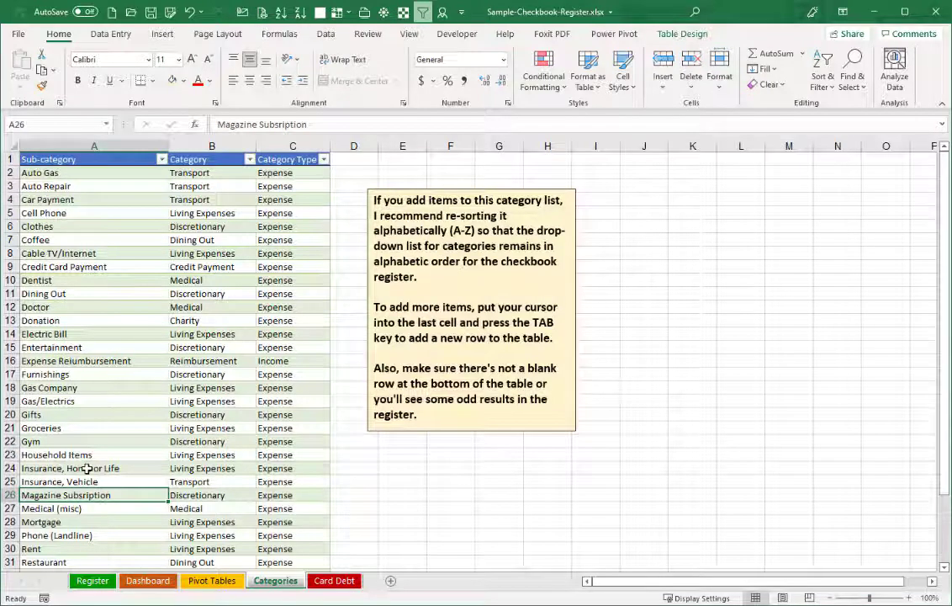
mouse_move(90, 319)
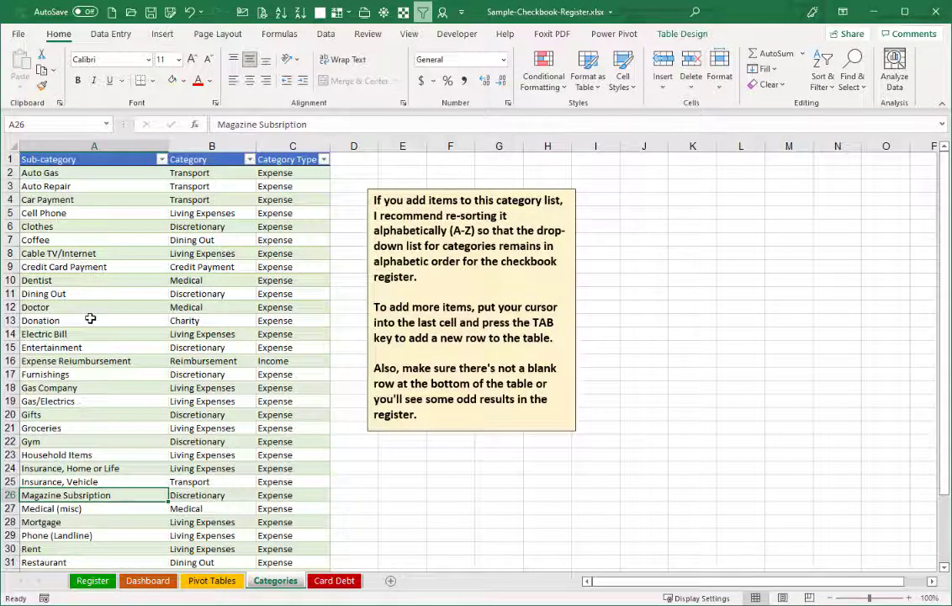
mouse_move(60, 241)
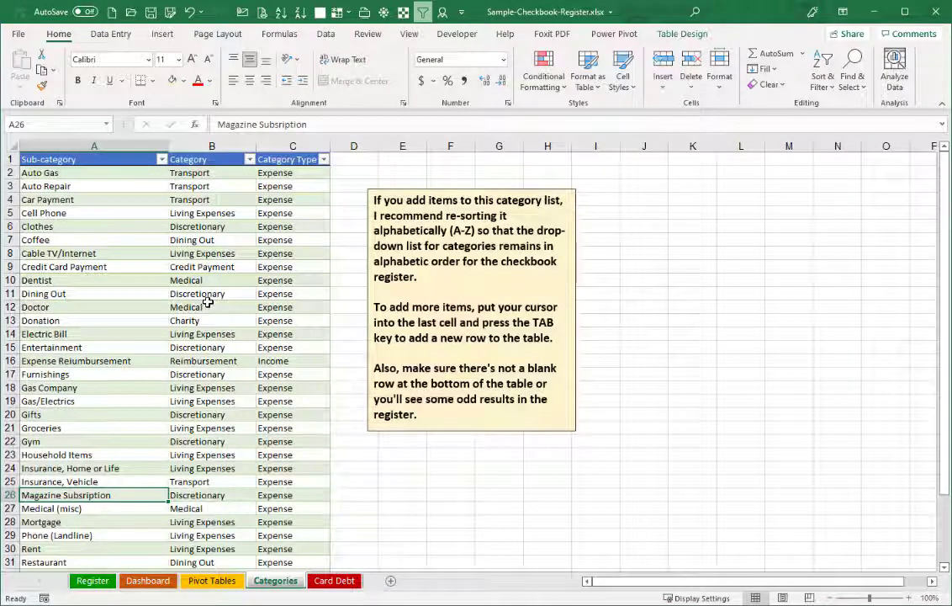
mouse_move(233, 233)
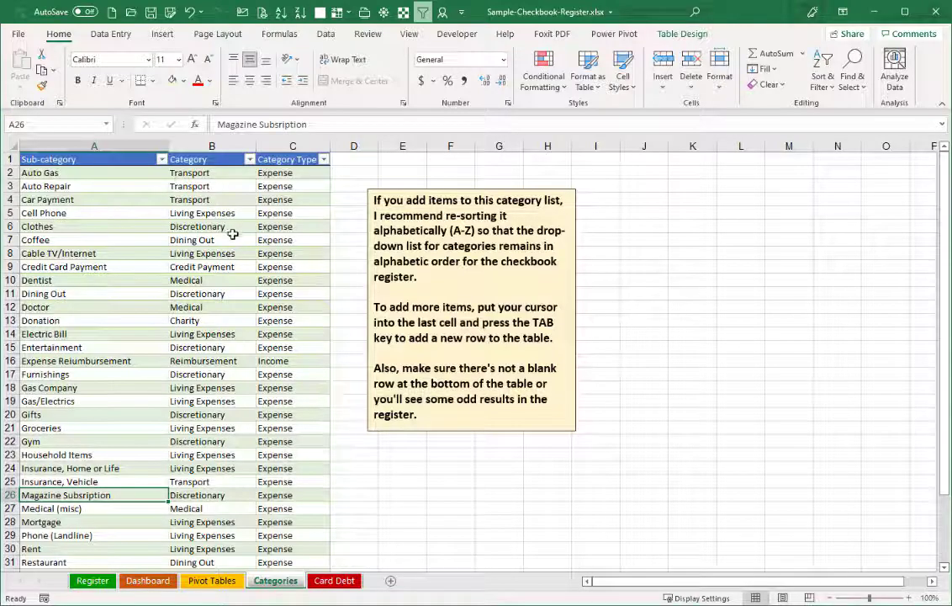
mouse_move(213, 360)
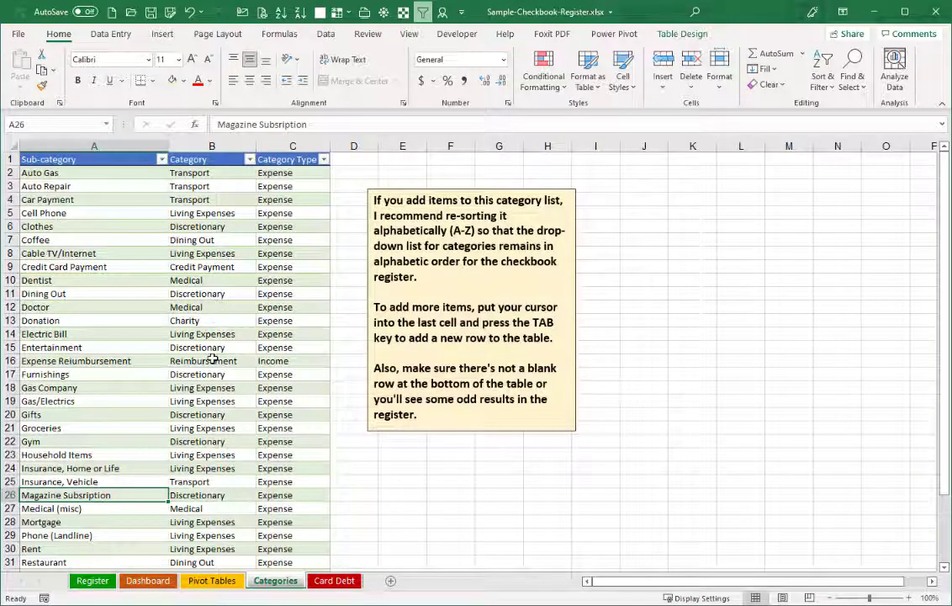
scroll(down, 3)
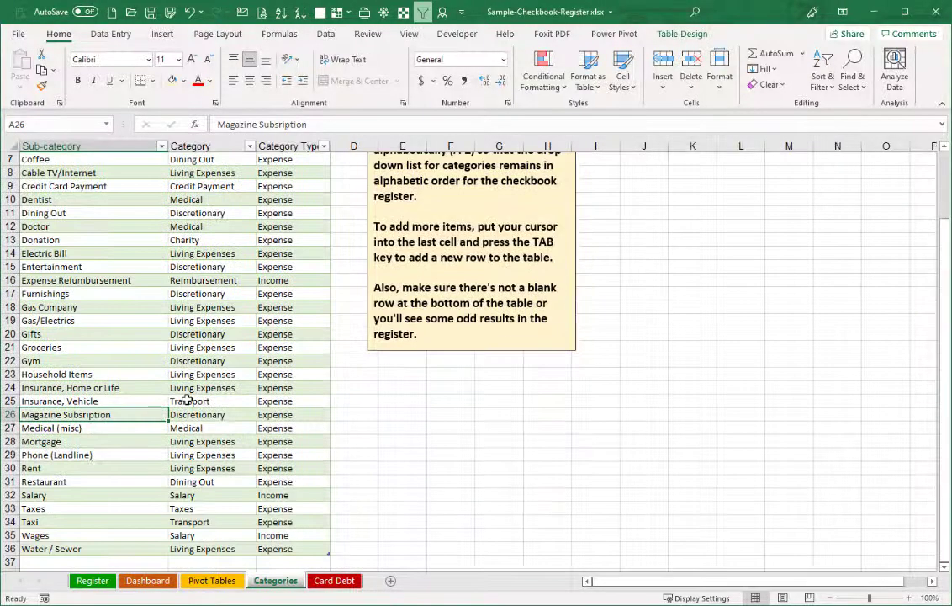
scroll(down, 3)
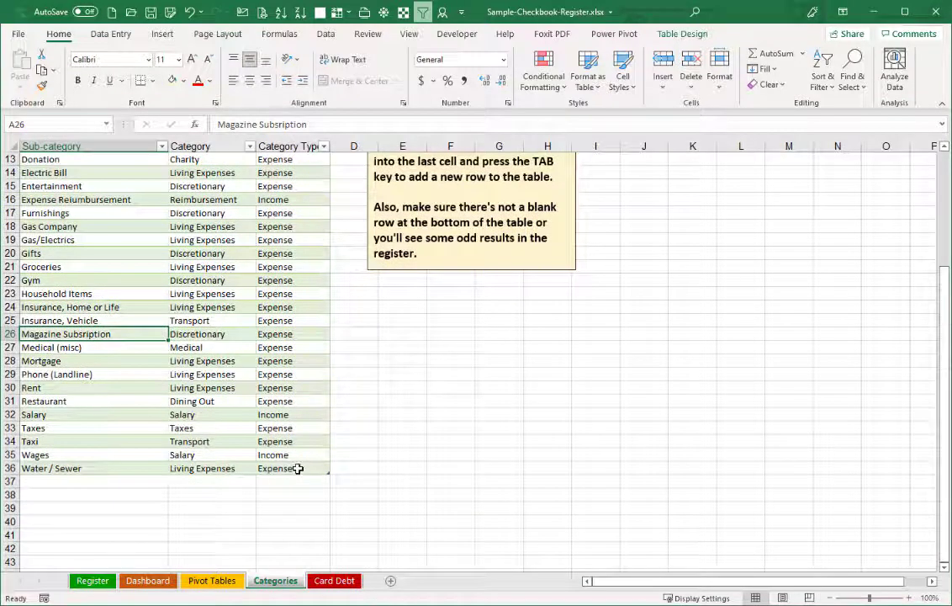
click(292, 468)
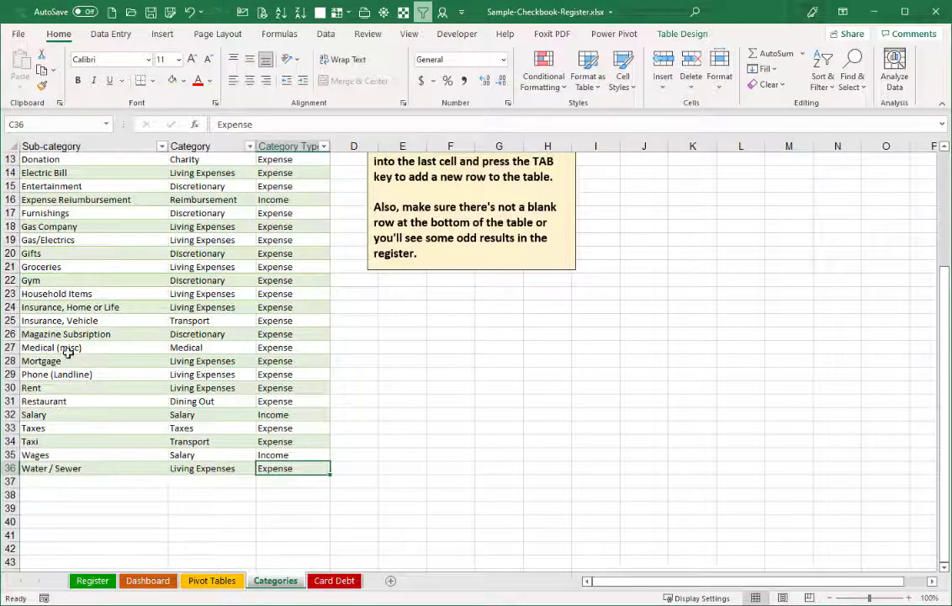
mouse_move(227, 517)
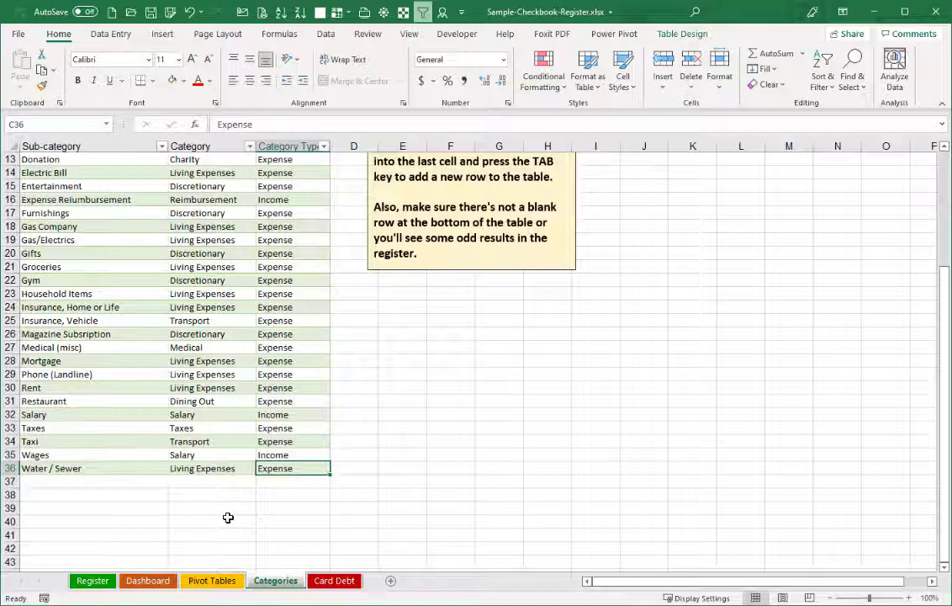
mouse_move(302, 481)
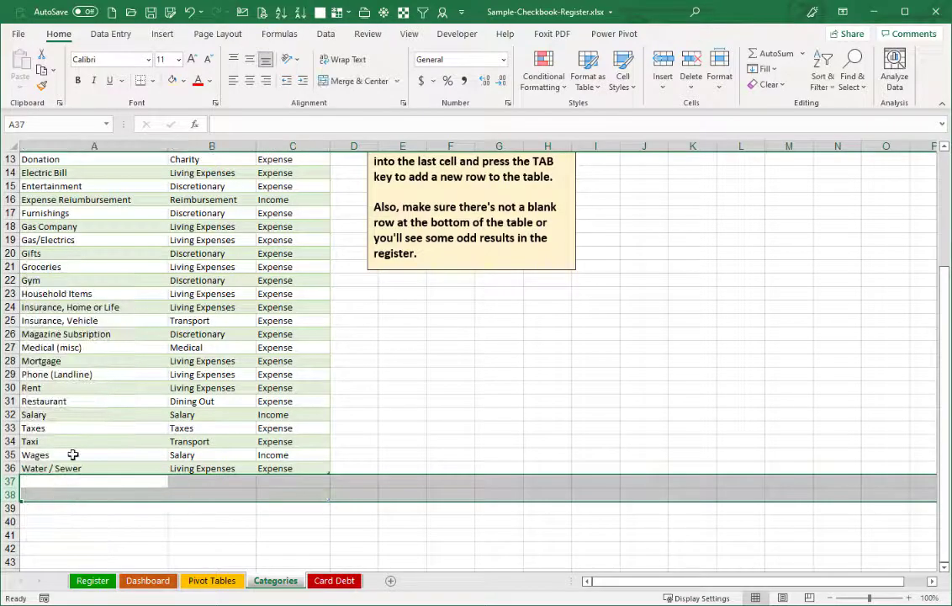
click(72, 455)
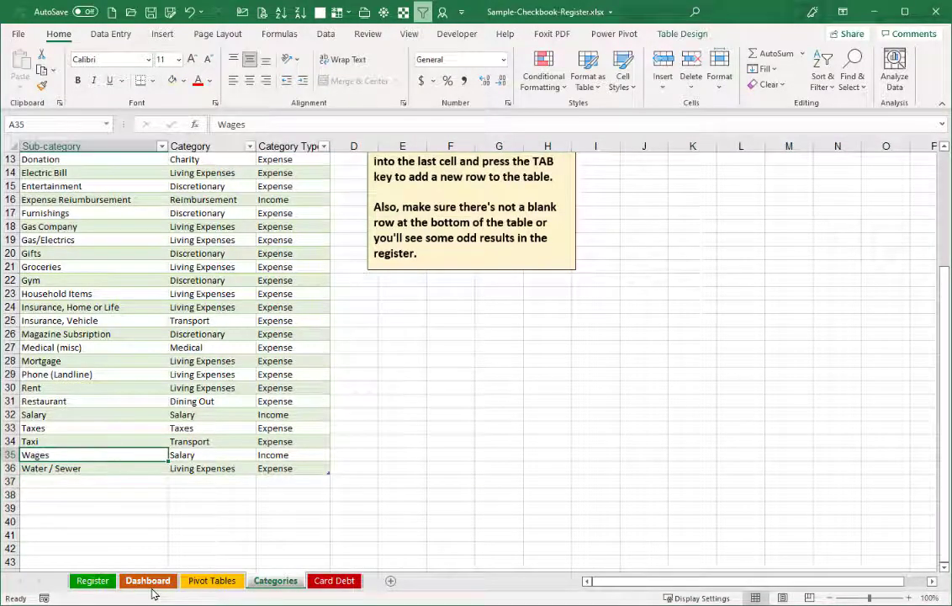
Return to the Dashboard to view its deposits, expenses and withdrawal charts.
click(148, 581)
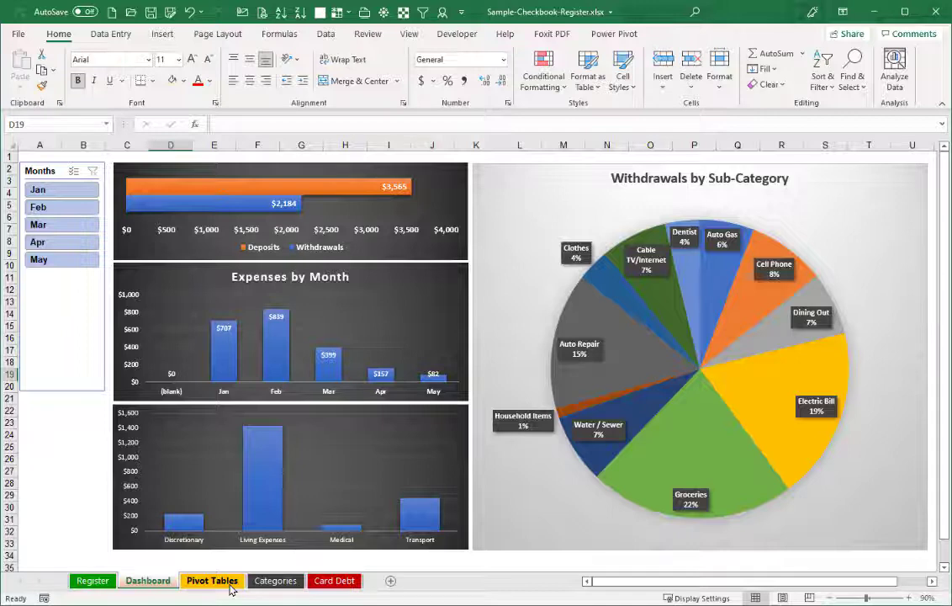
mouse_move(231, 592)
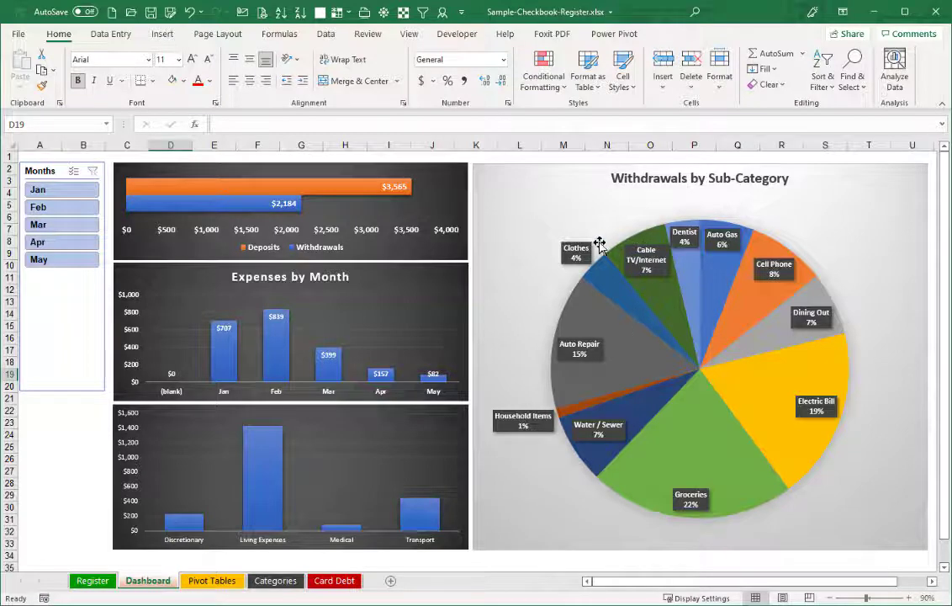
mouse_move(600, 244)
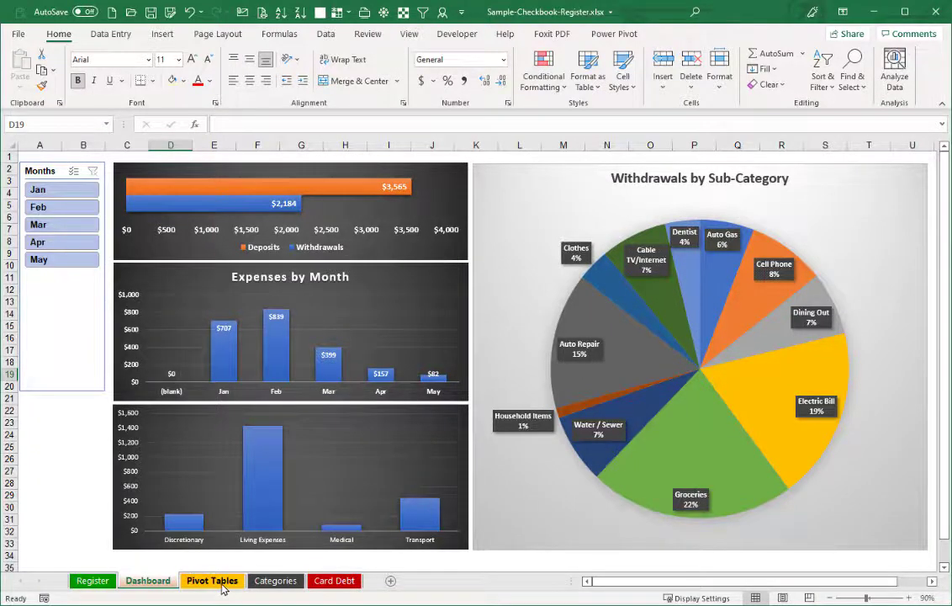
Refresh all pivot tables from the Pivot Tables sheet and return to the Dashboard.
click(211, 580)
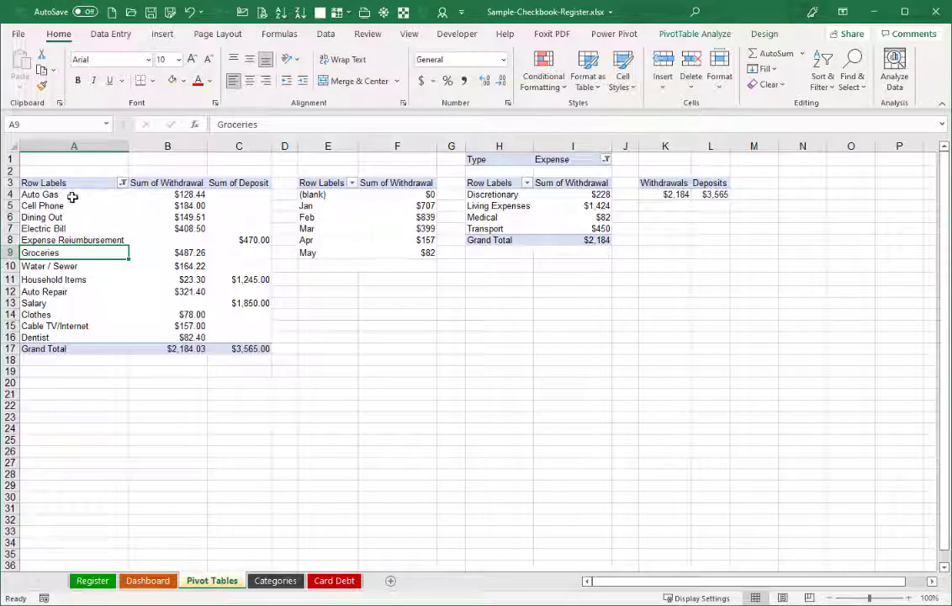
mouse_move(324, 208)
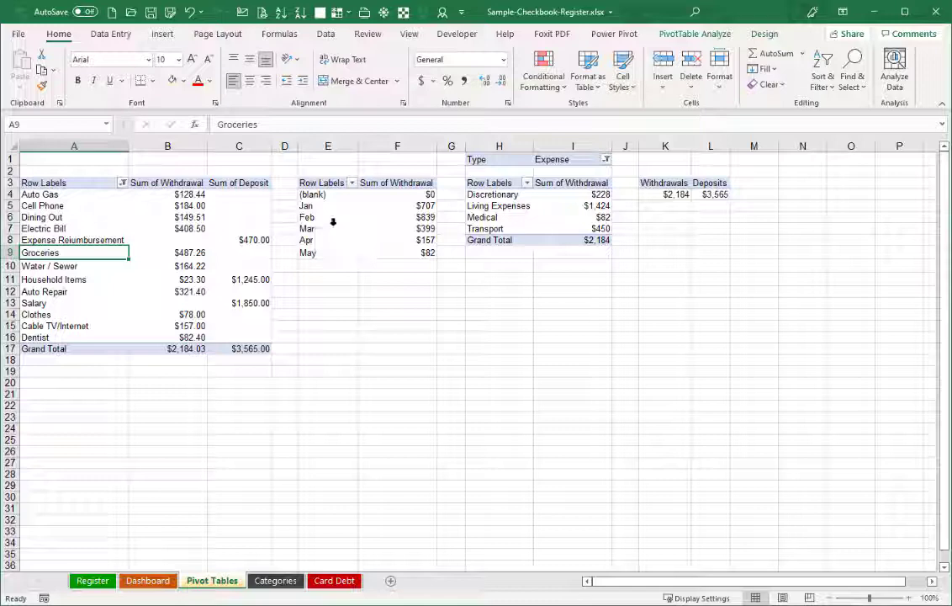
mouse_move(500, 205)
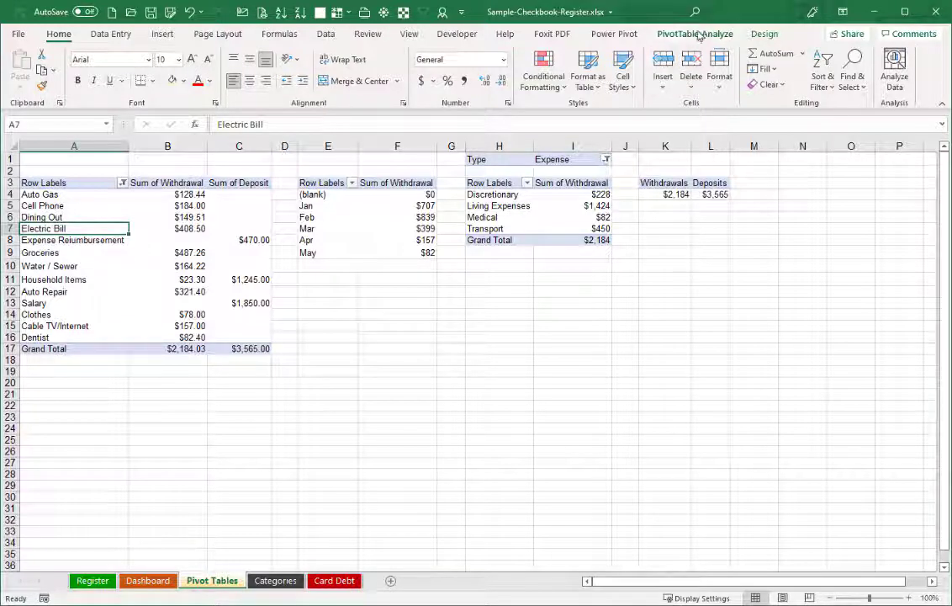
click(696, 34)
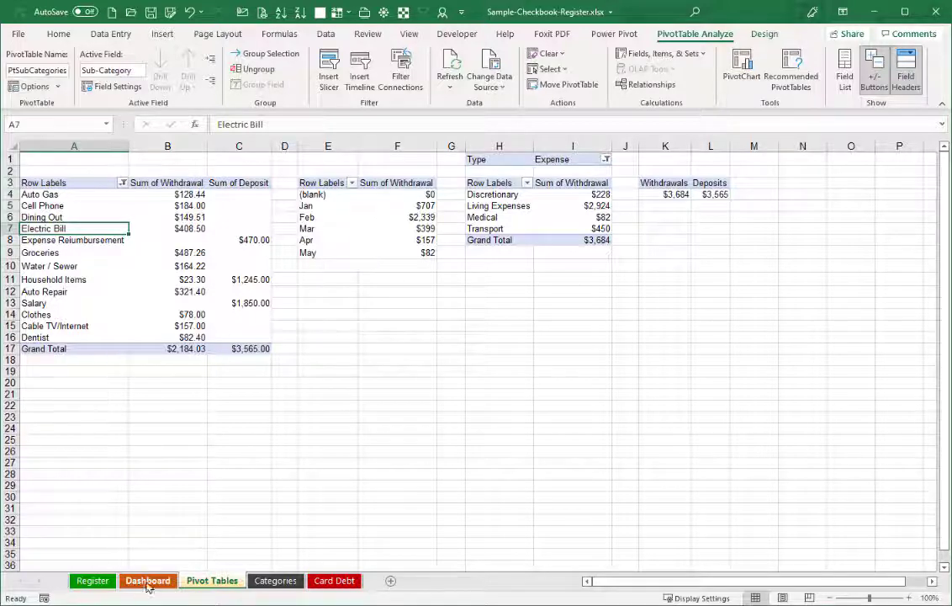
click(147, 580)
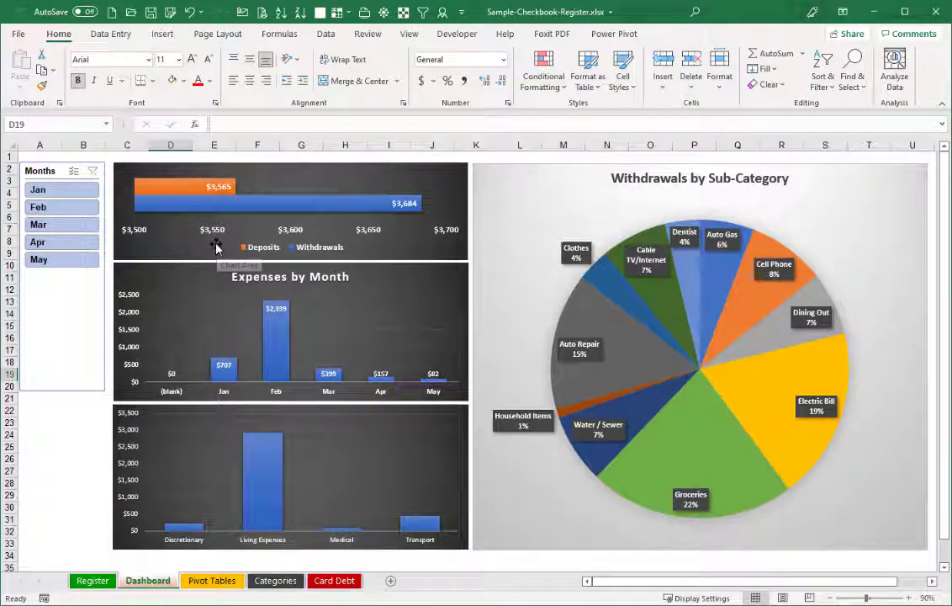
mouse_move(227, 255)
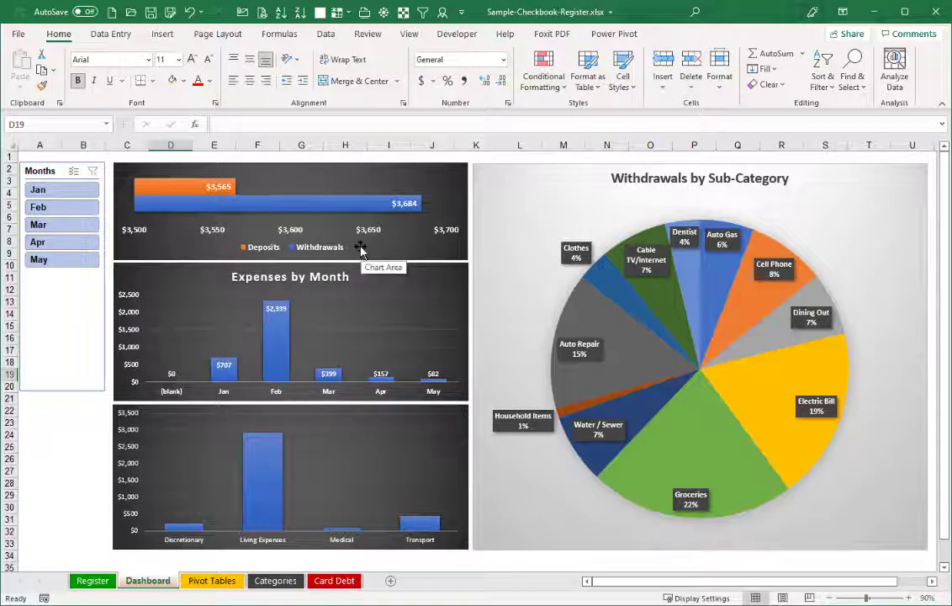
mouse_move(334, 290)
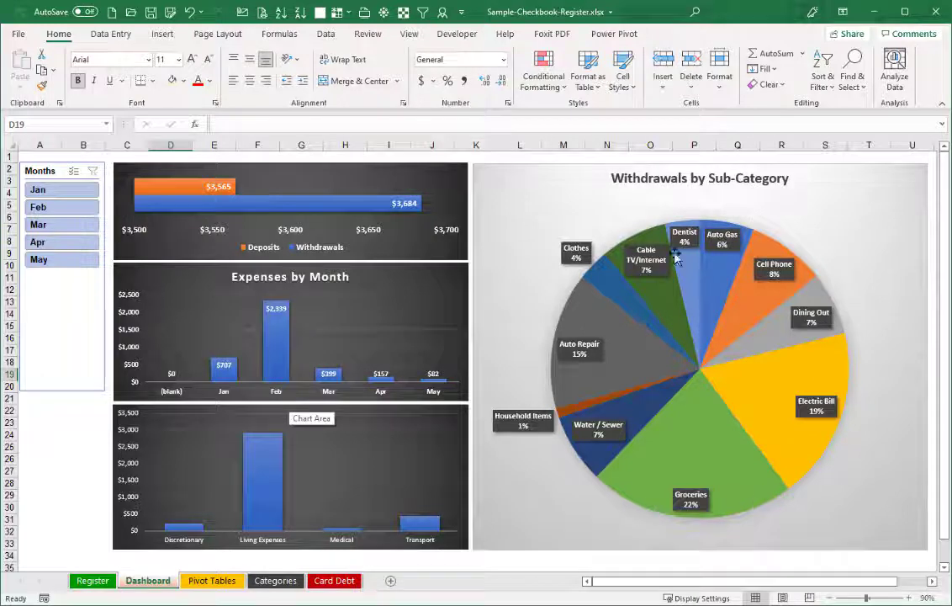
mouse_move(90, 296)
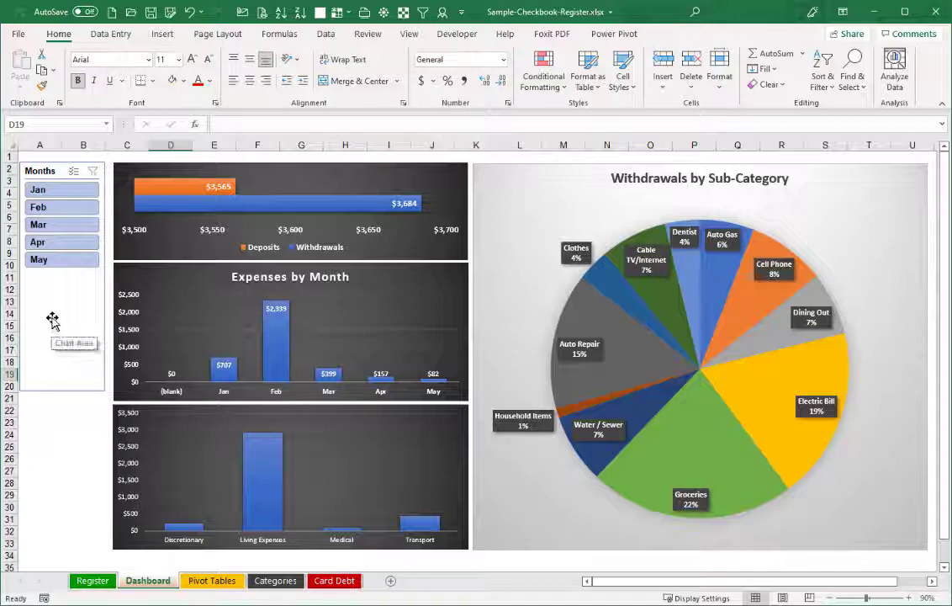
click(50, 190)
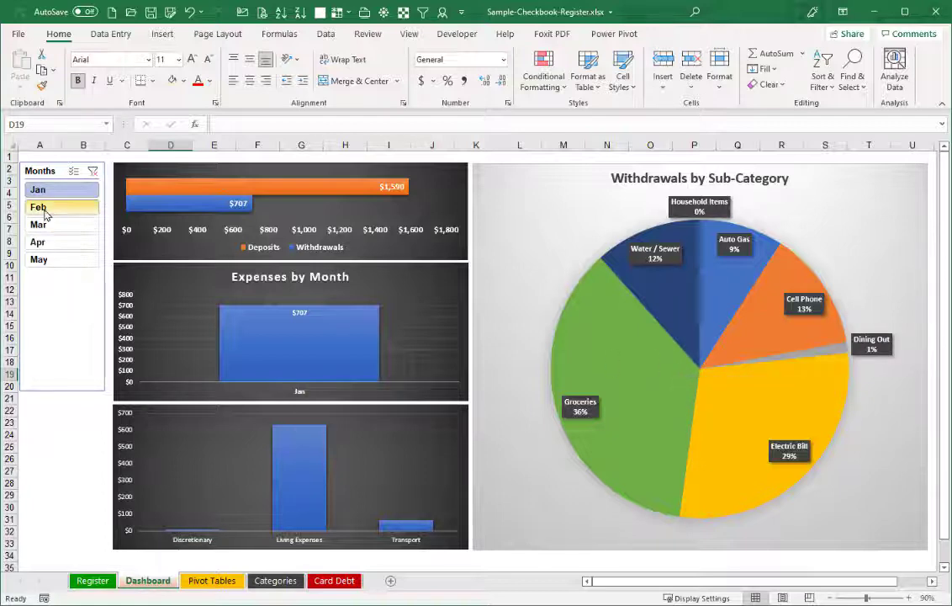
click(50, 207)
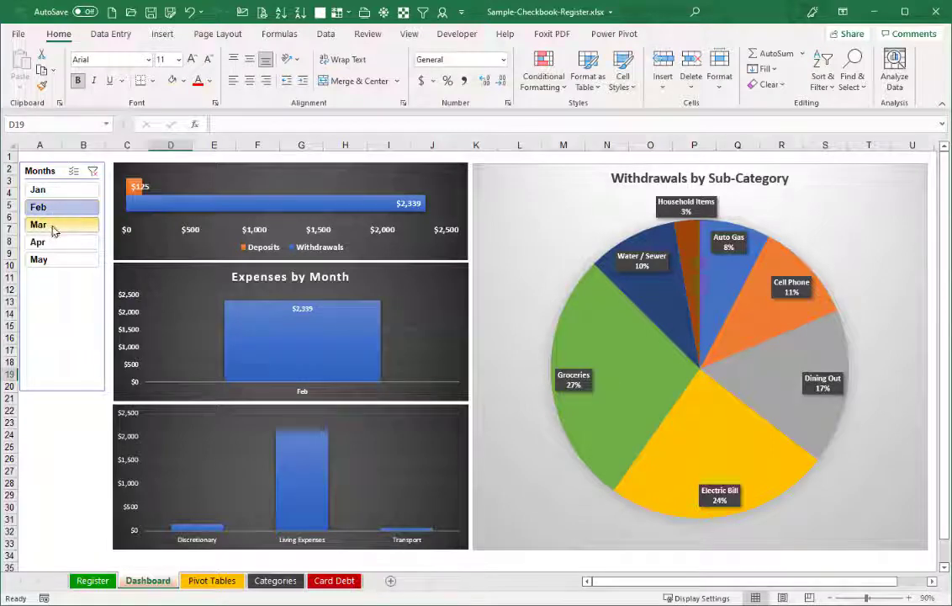
click(49, 242)
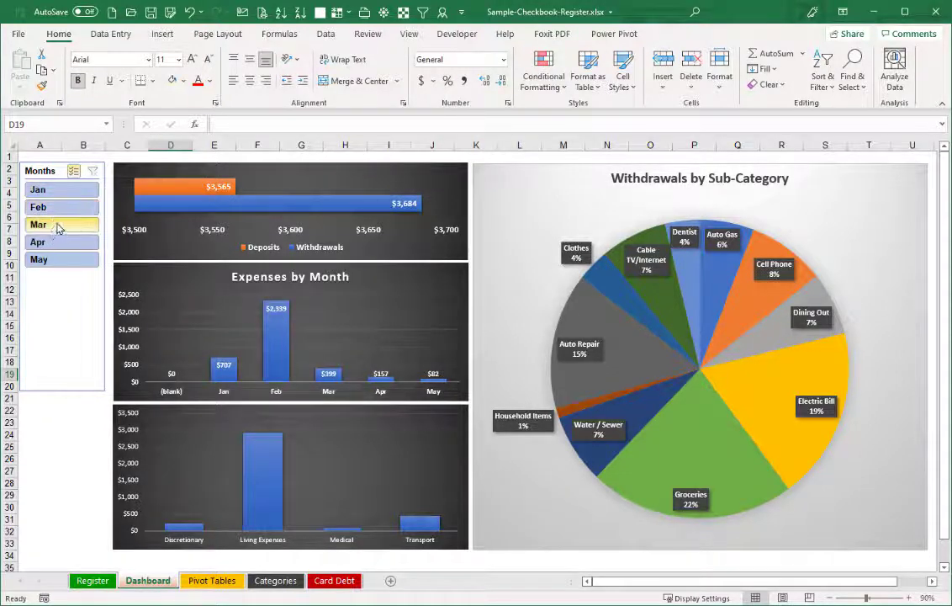
click(53, 189)
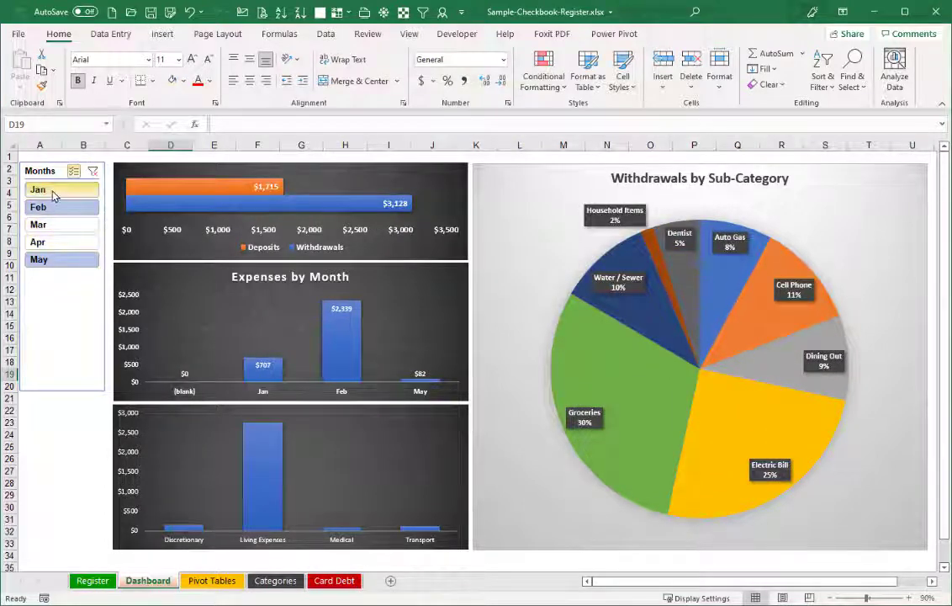
click(52, 207)
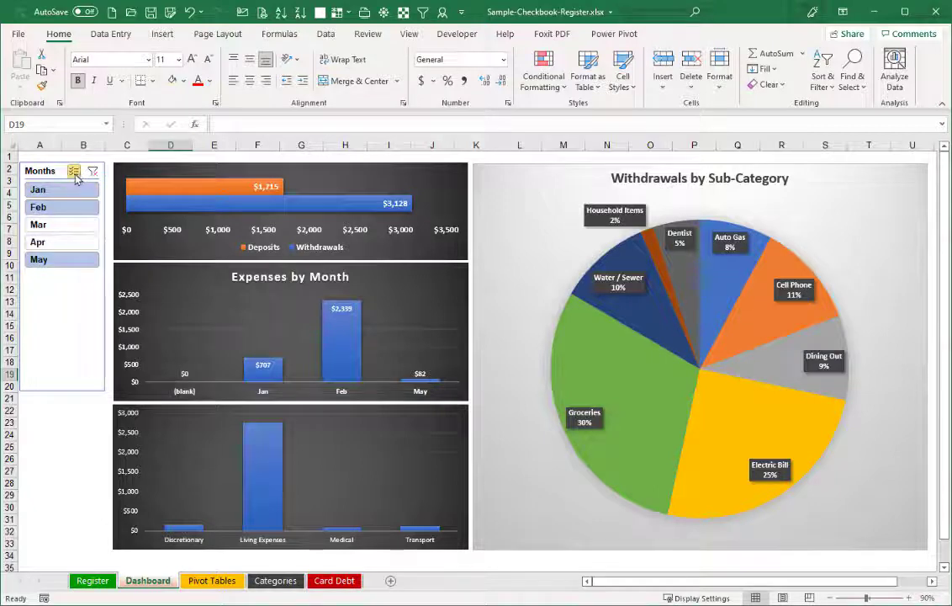
mouse_move(74, 171)
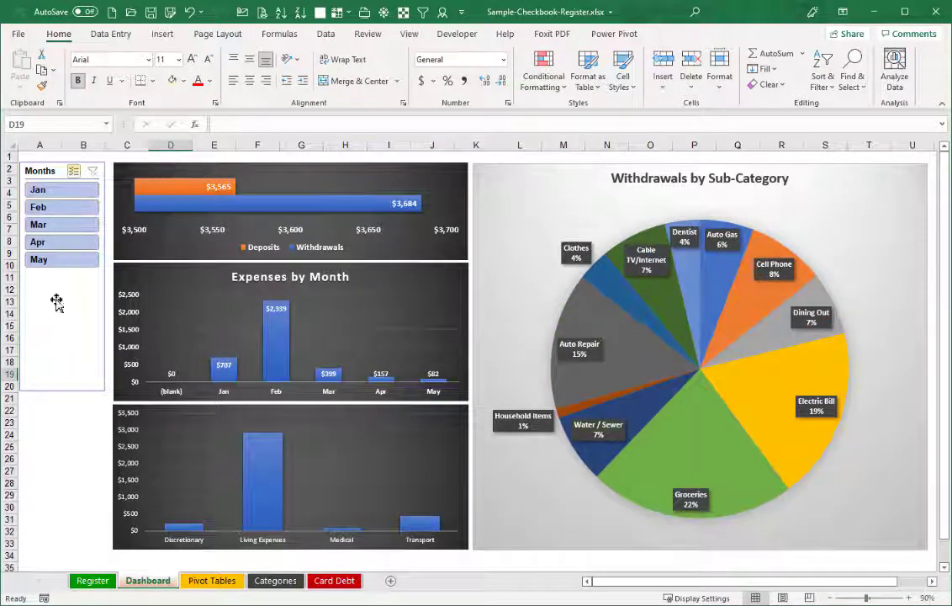
mouse_move(59, 418)
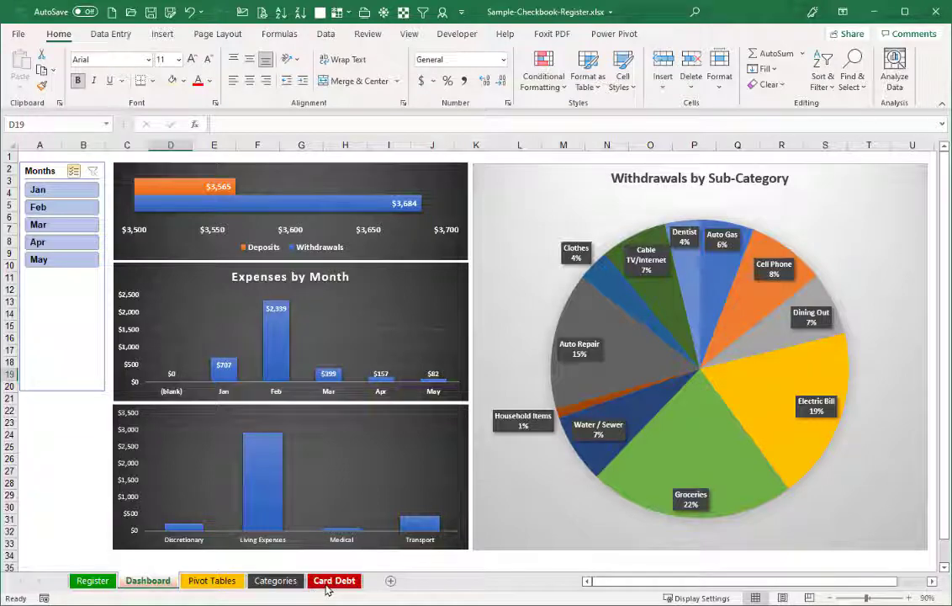
click(333, 581)
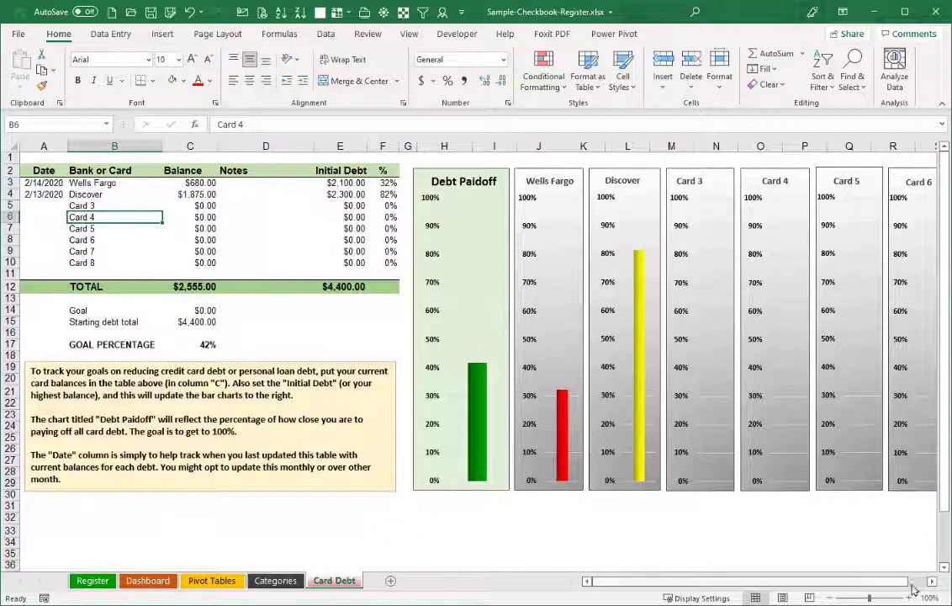
scroll(right, 3)
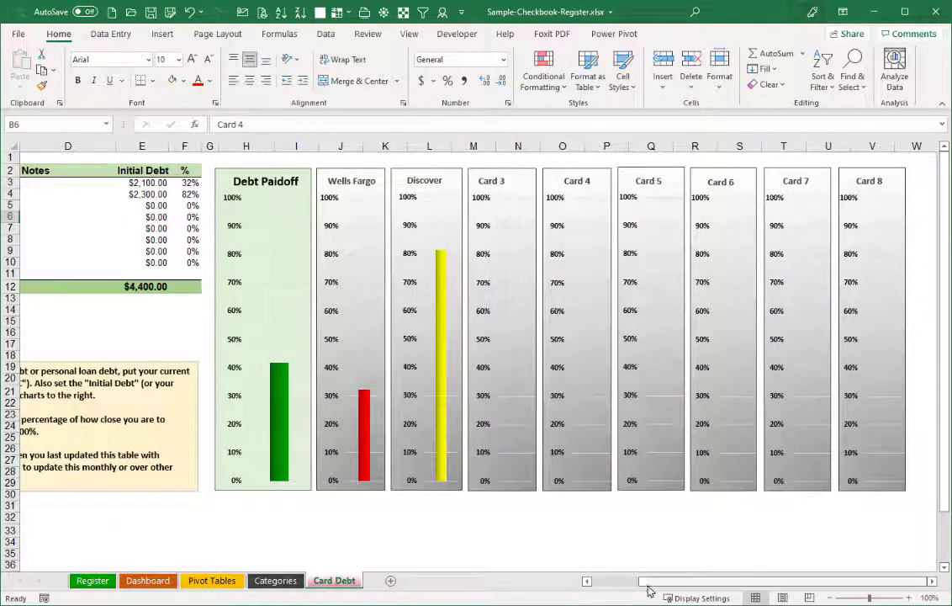
scroll(left, 3)
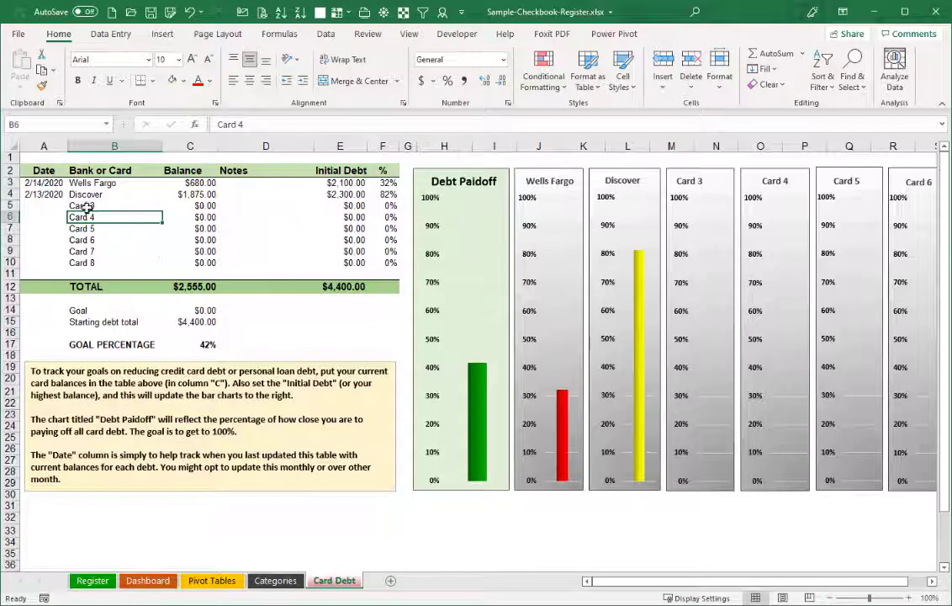
click(91, 205)
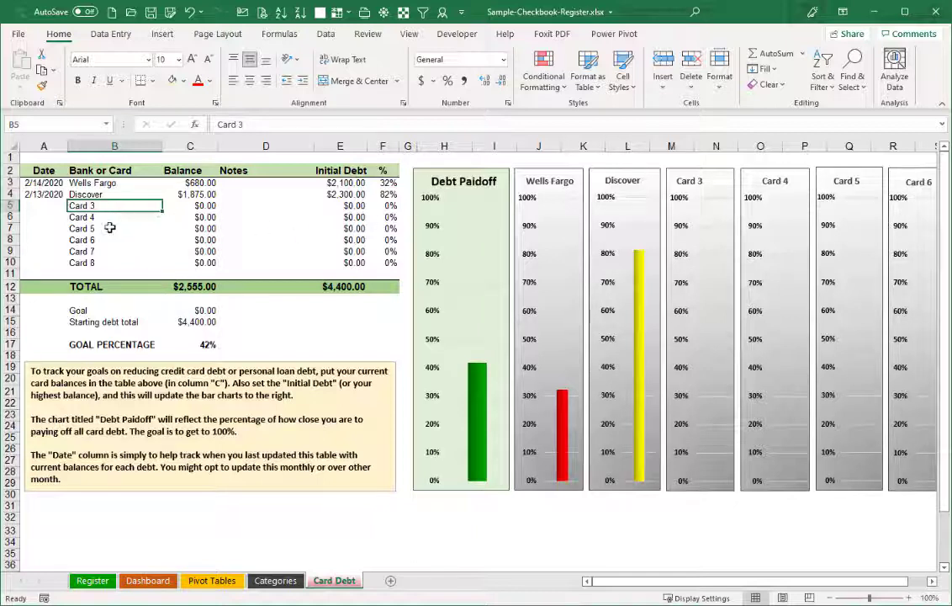
Add Capital One with a 1200 balance and 1650 initial debt to the card table.
text(Capital)
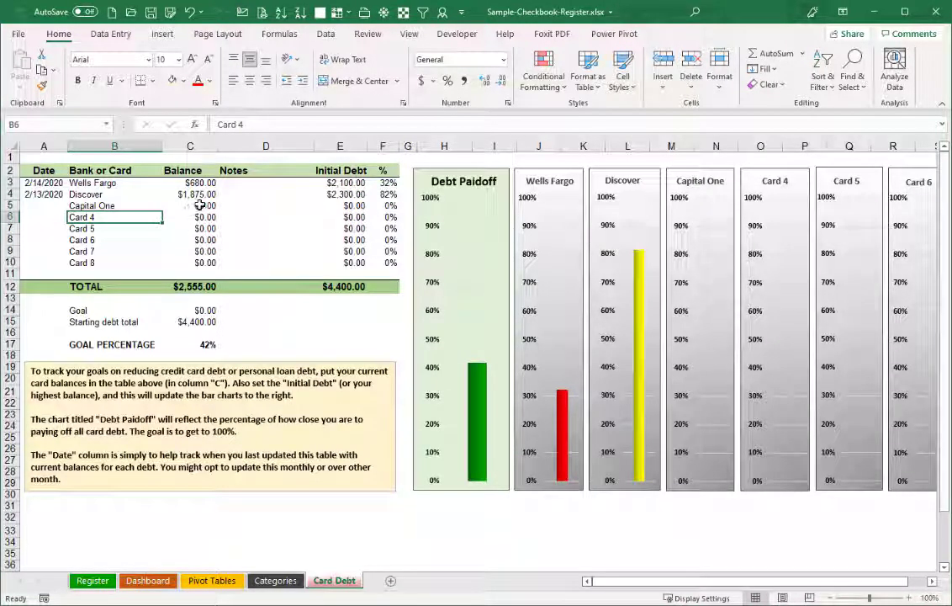
click(205, 205)
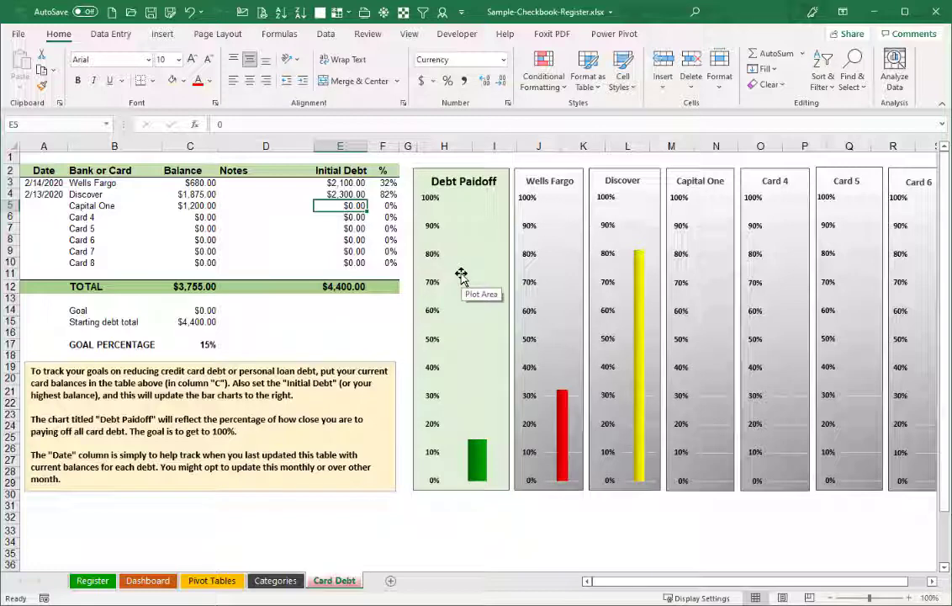
text(1650)
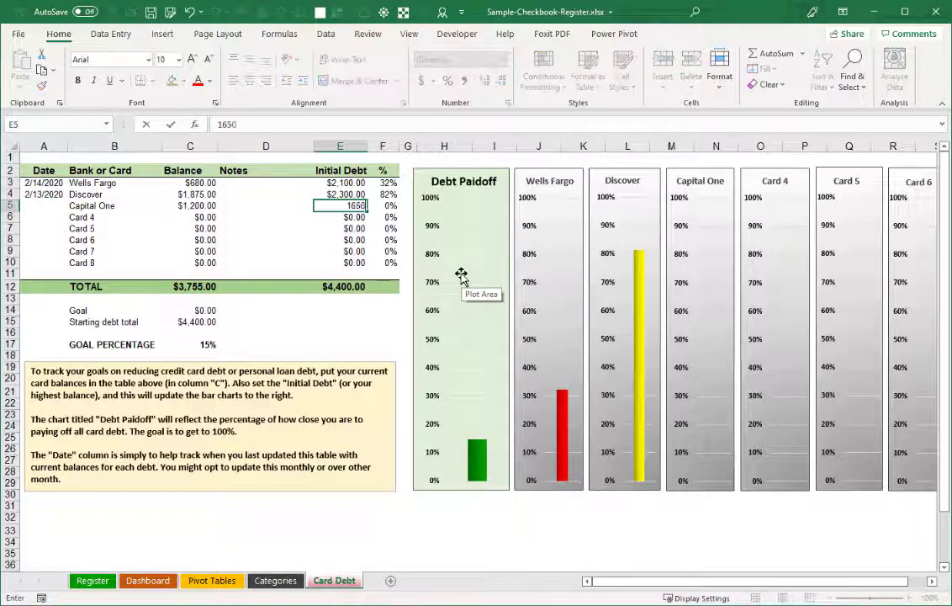
key(Enter)
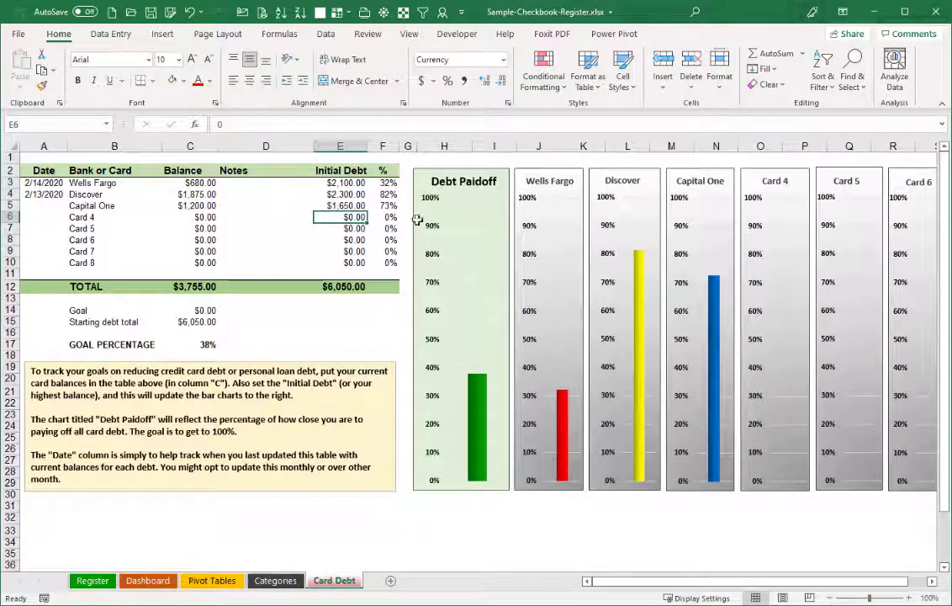
mouse_move(721, 311)
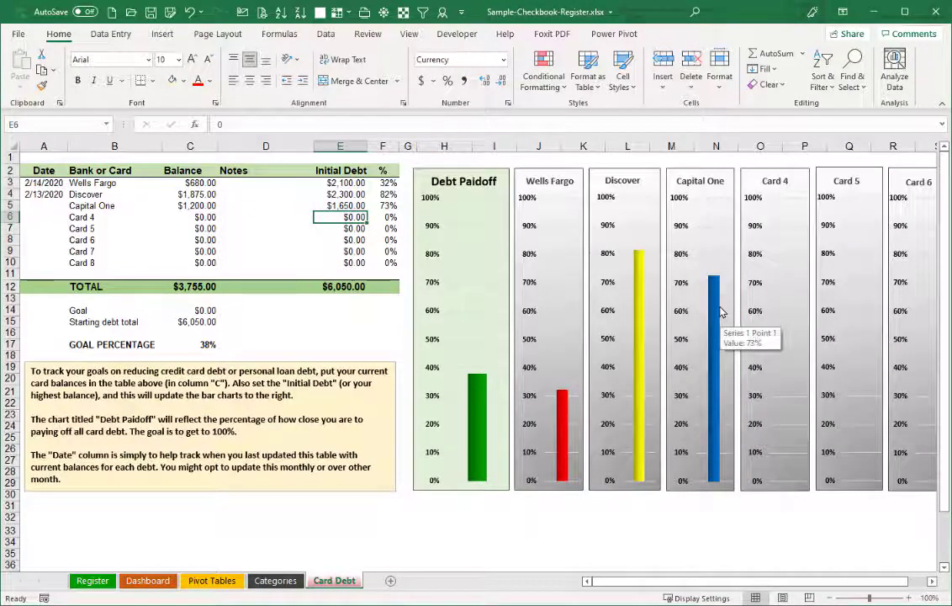
mouse_move(714, 289)
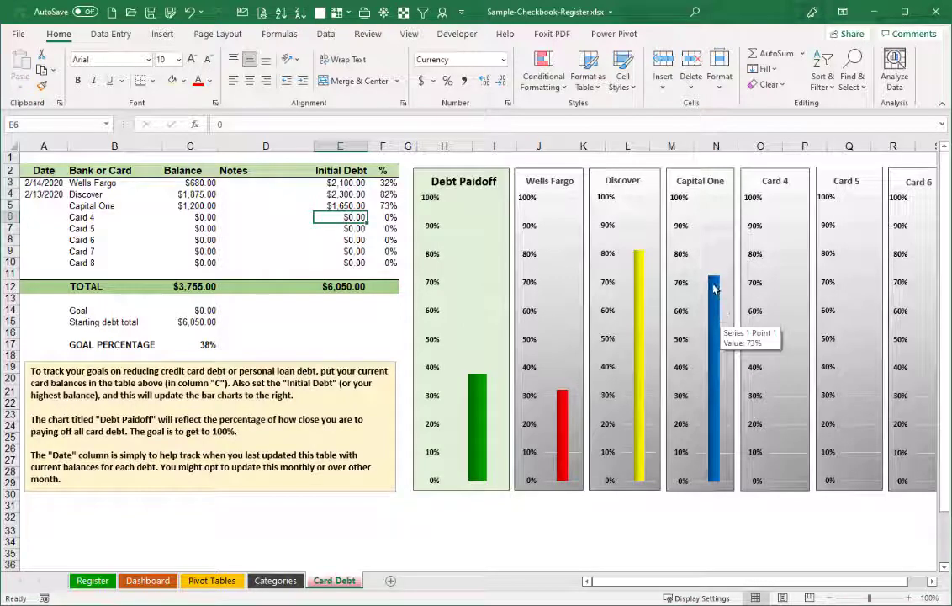
mouse_move(714, 284)
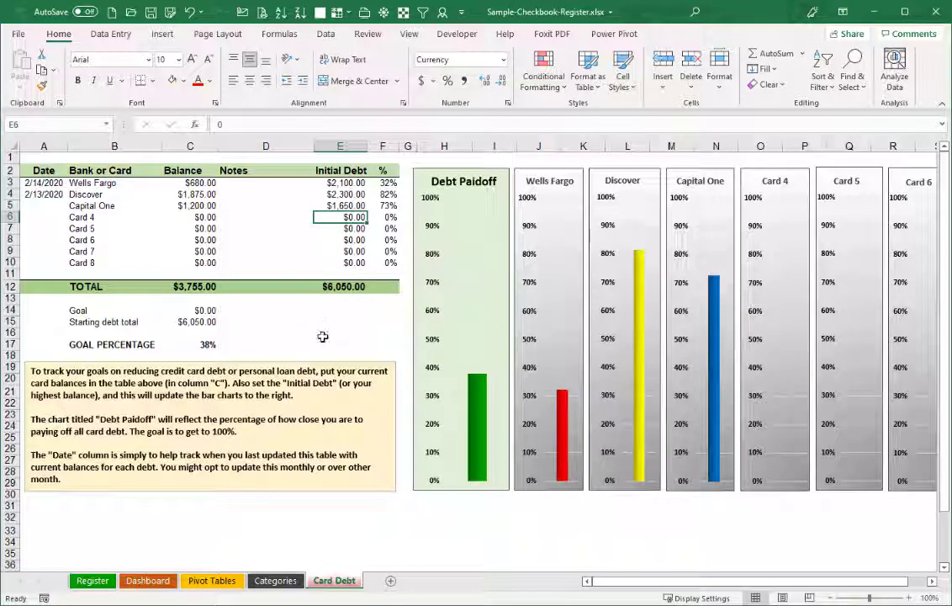
mouse_move(464, 269)
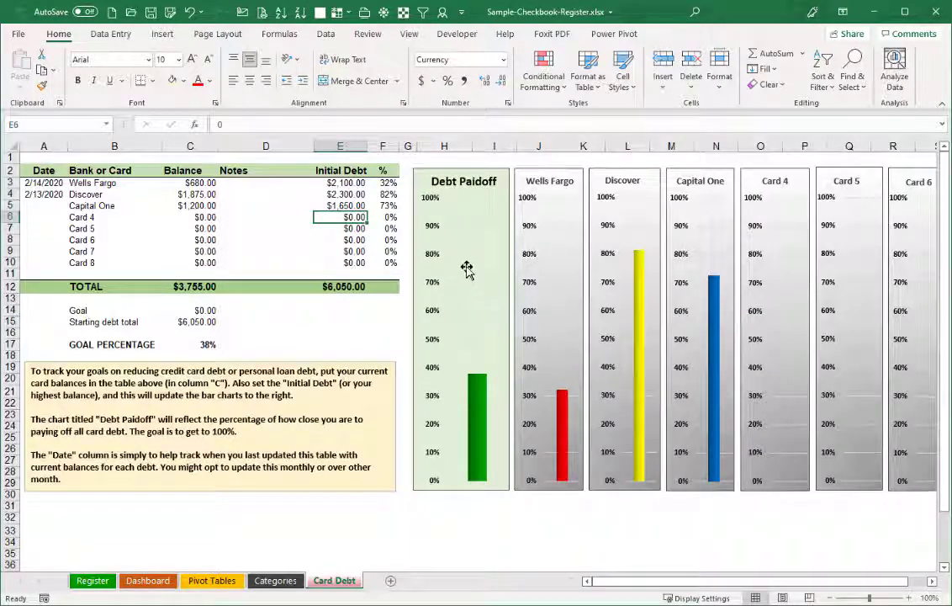
mouse_move(467, 234)
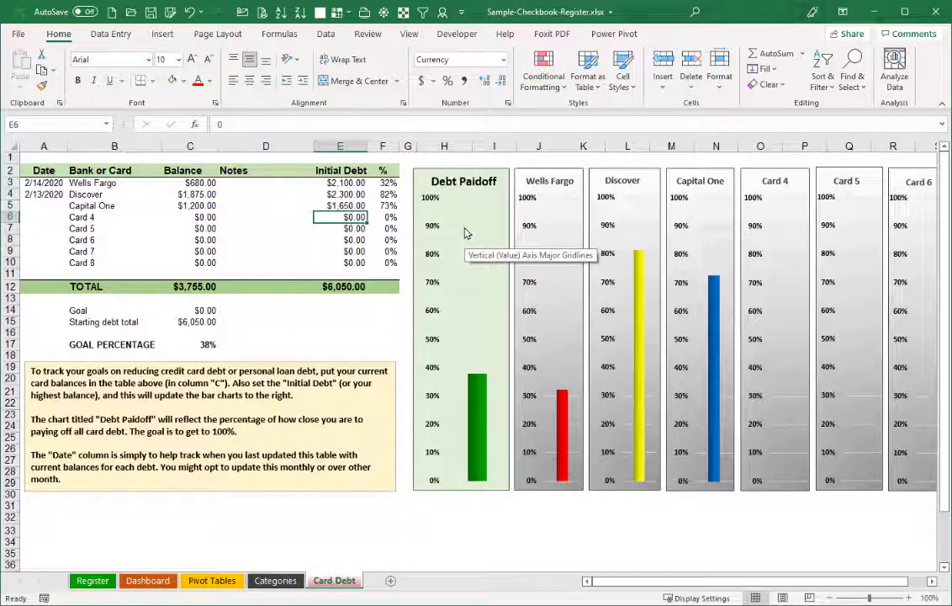
mouse_move(446, 437)
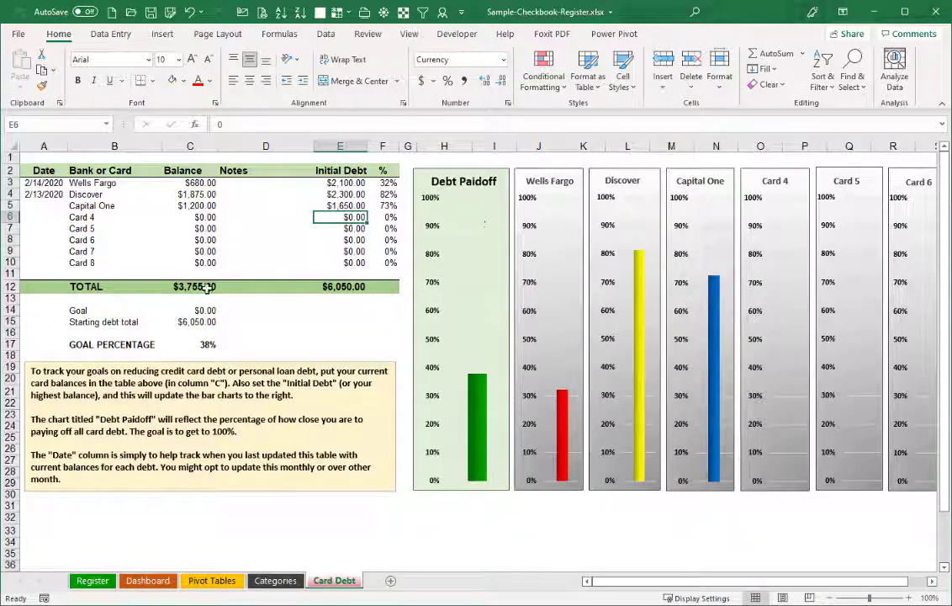
Lower Capital One's balance in C5 to 400.
click(189, 206)
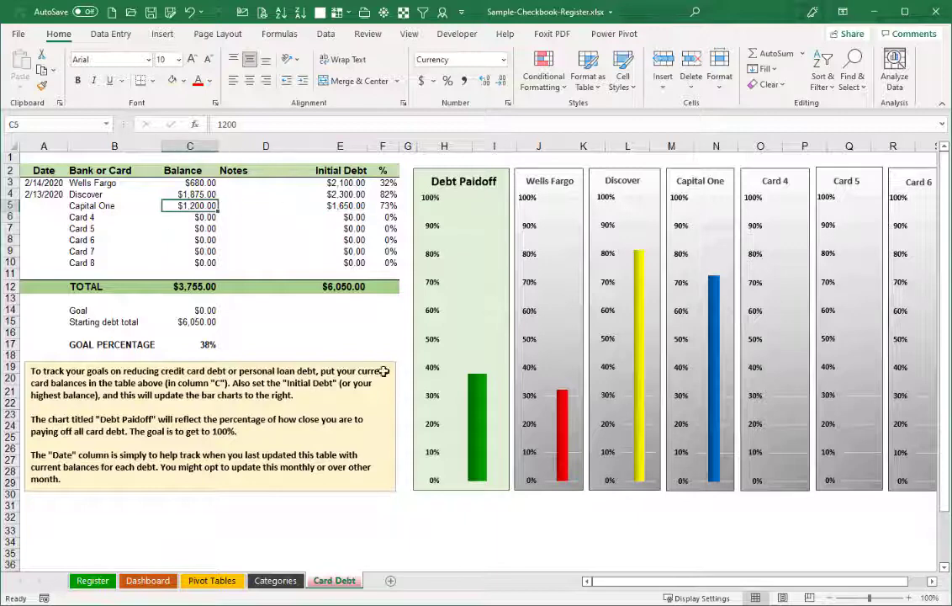
mouse_move(394, 372)
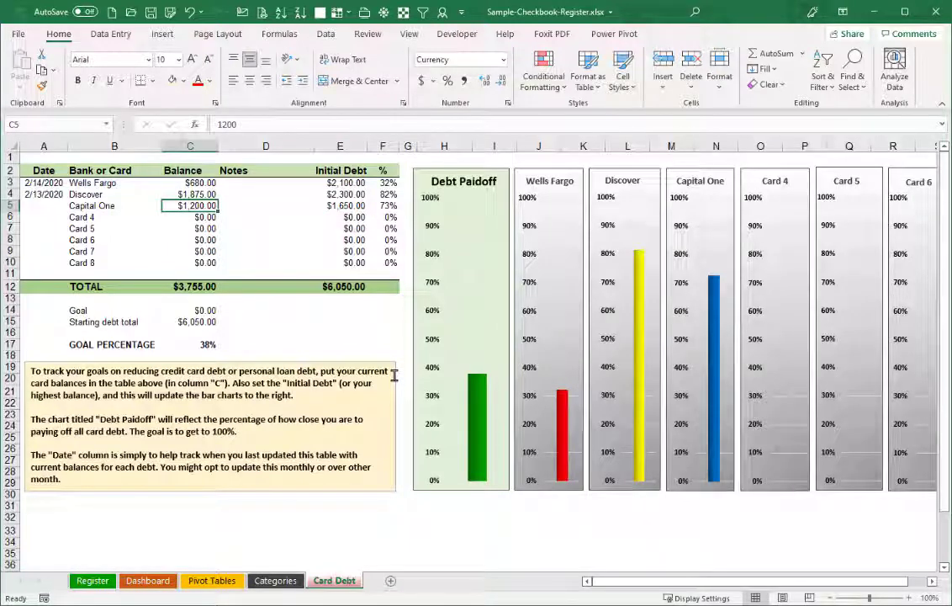
text(400)
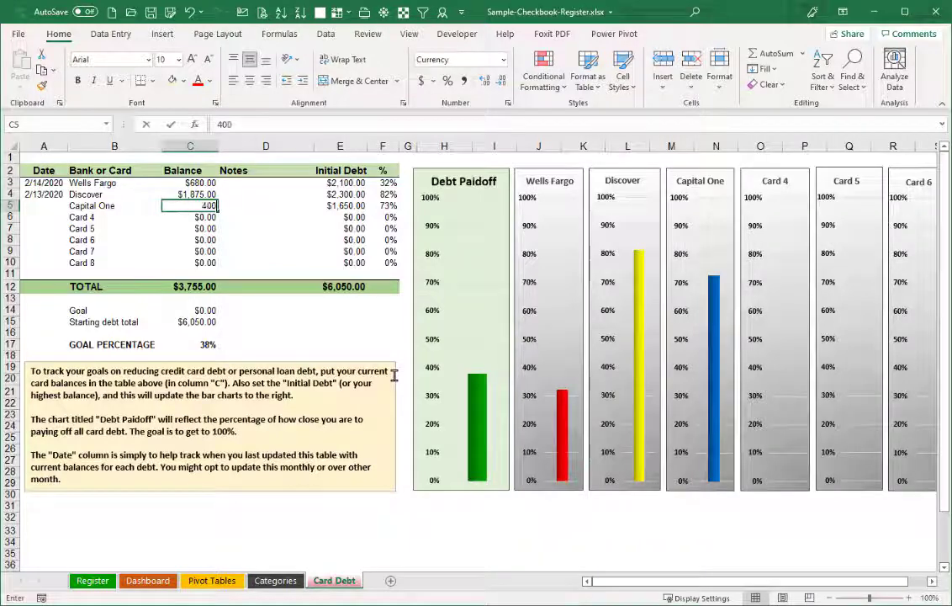
key(Enter)
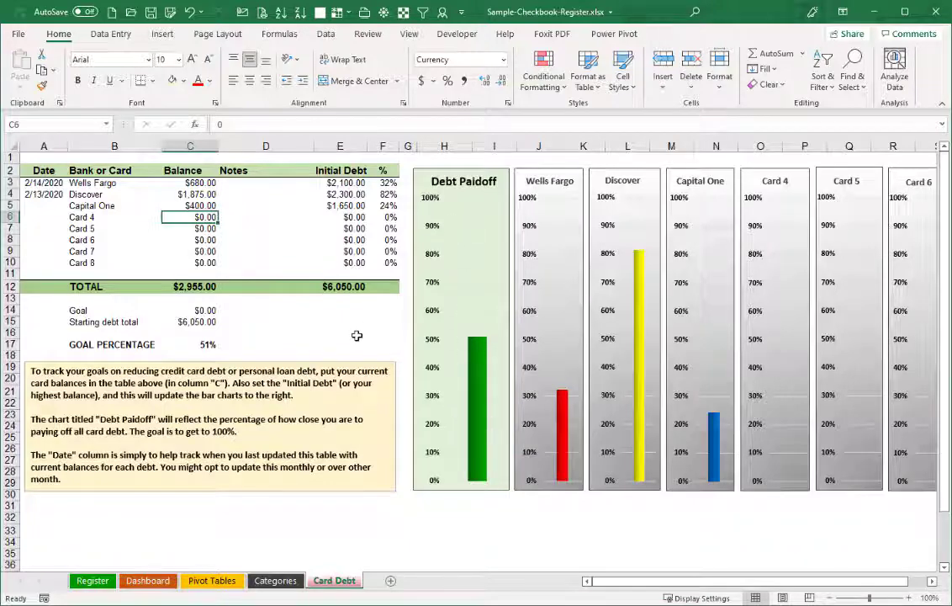
On the Register sheet, select the Paycheck row from A4 across to D4.
click(92, 581)
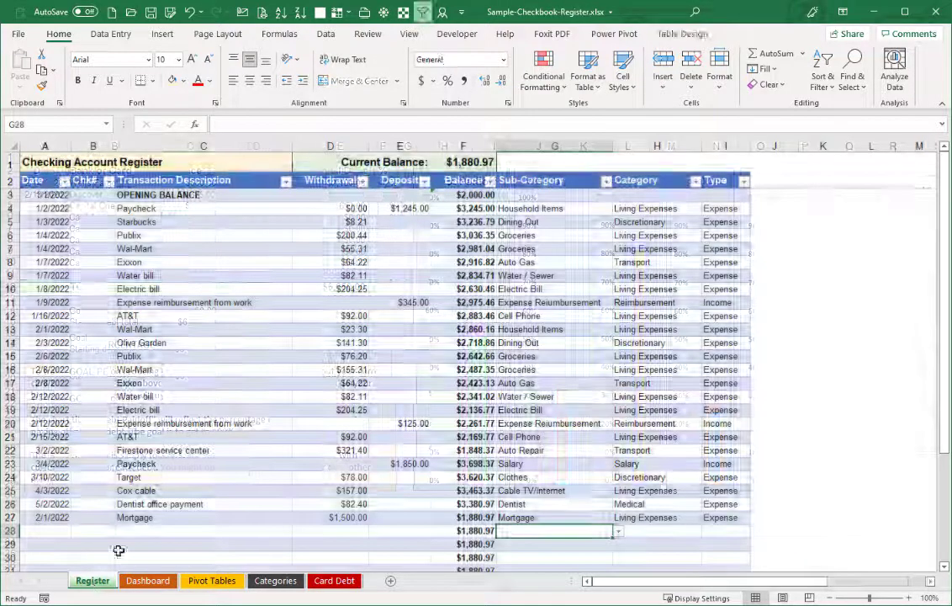
click(211, 289)
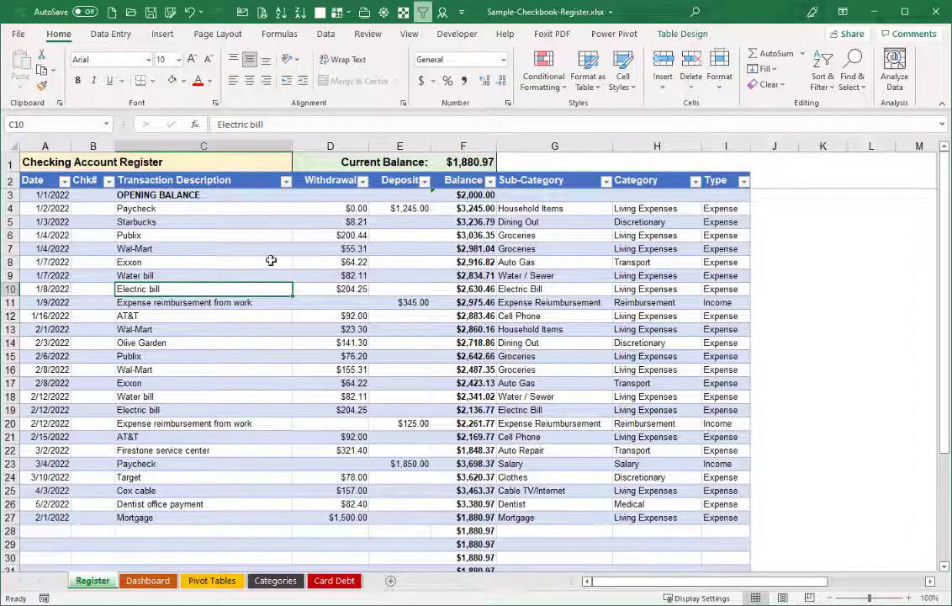
mouse_move(168, 389)
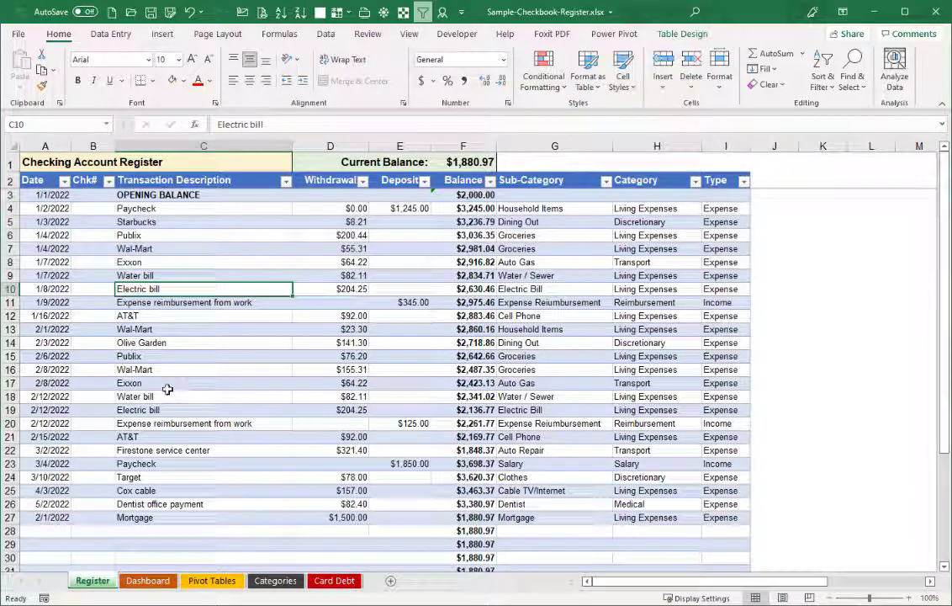
mouse_move(275, 580)
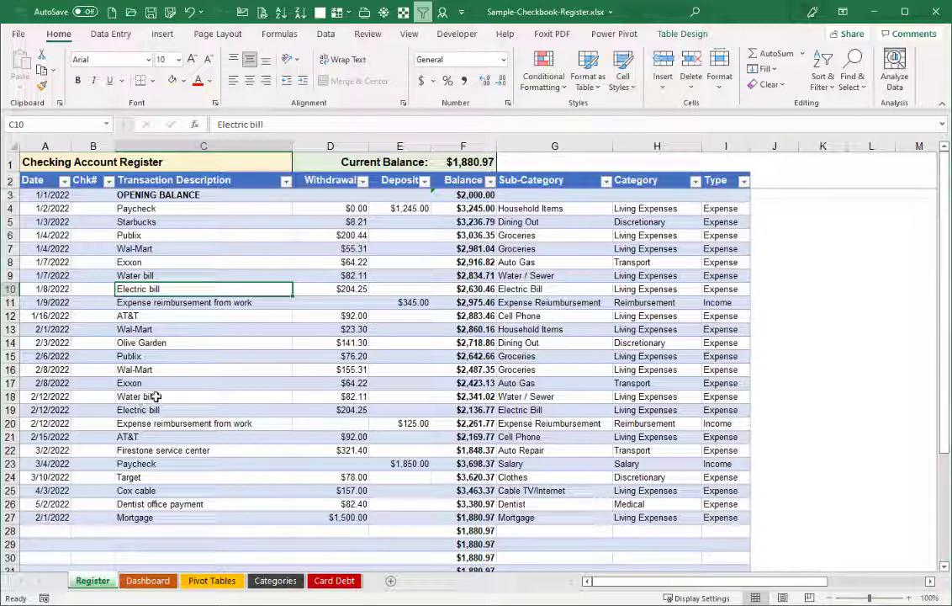
mouse_move(160, 383)
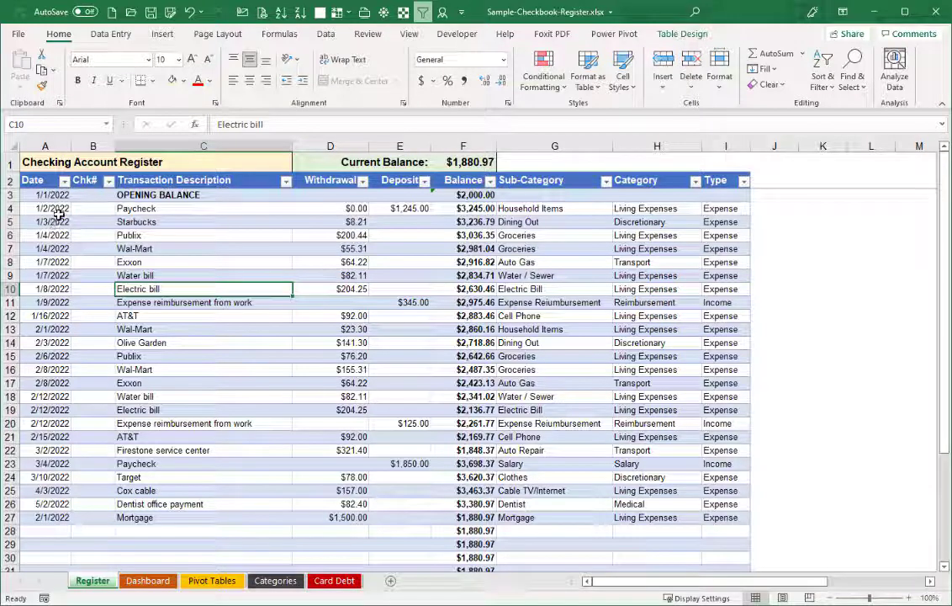
click(45, 207)
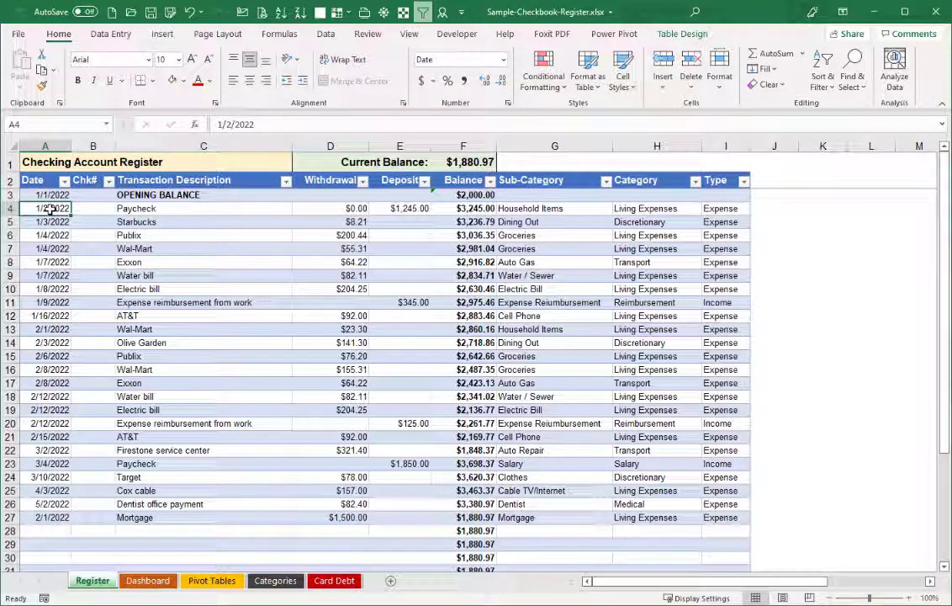
mouse_move(75, 207)
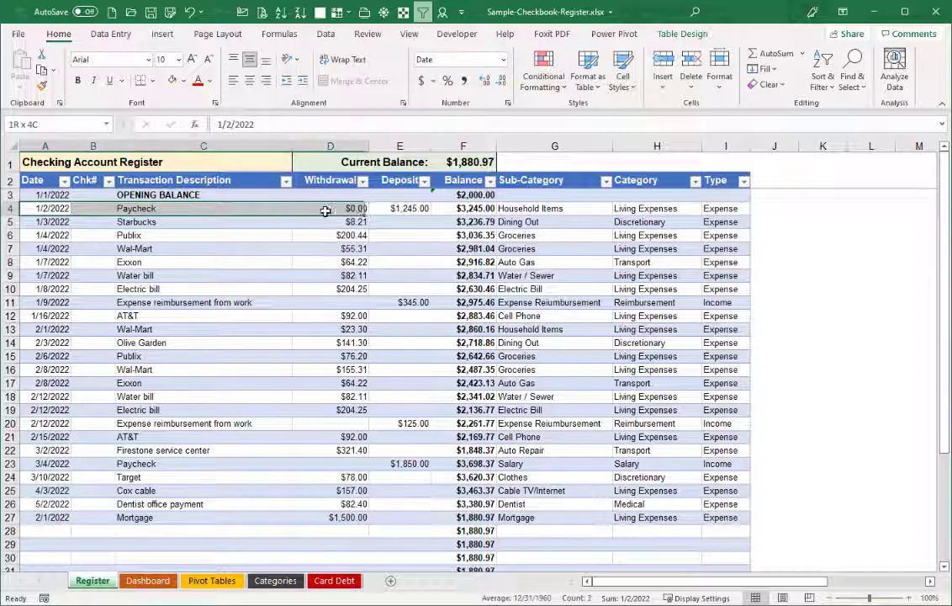
drag(327, 207, 399, 248)
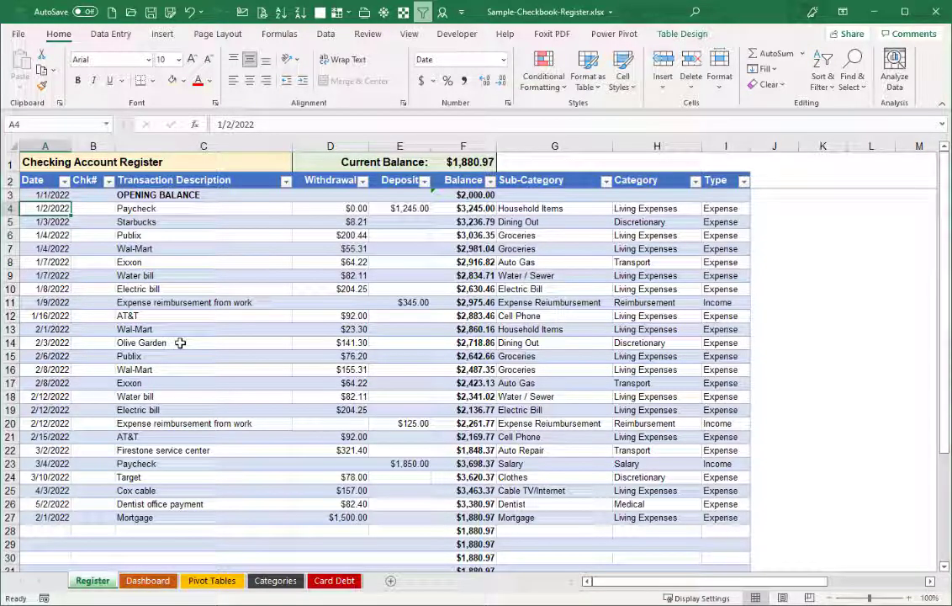
mouse_move(335, 306)
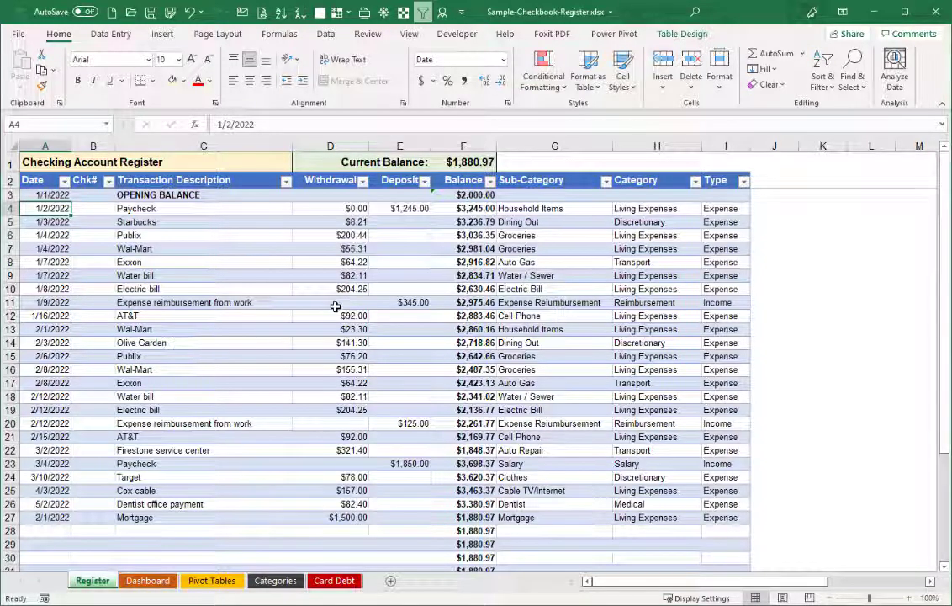
mouse_move(311, 342)
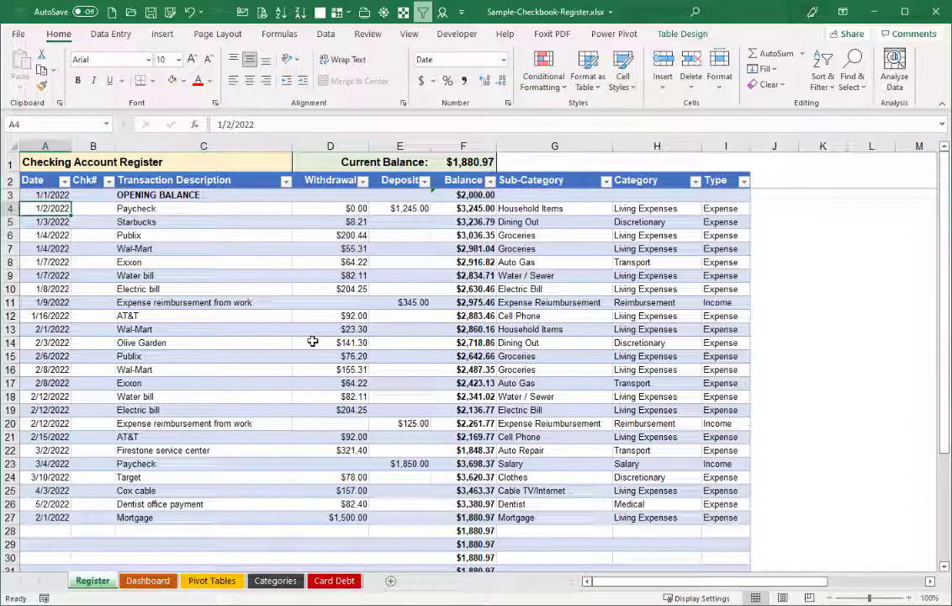